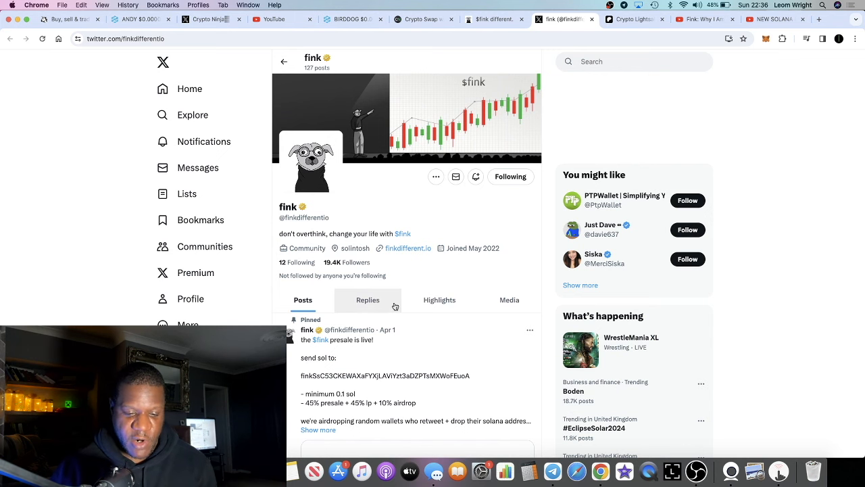
Step: Scroll down fink's X profile feed past the pinned presale post
scroll("down", 3)
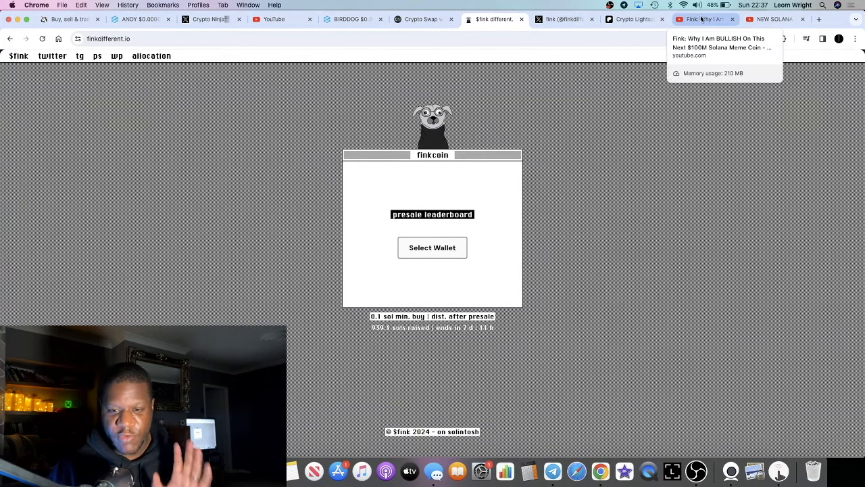
Step: Bring up Cilinix Crypto's 'New Solana Memecoin with Potential! (Fink Presale Review)' video and its description
left_click(703, 19)
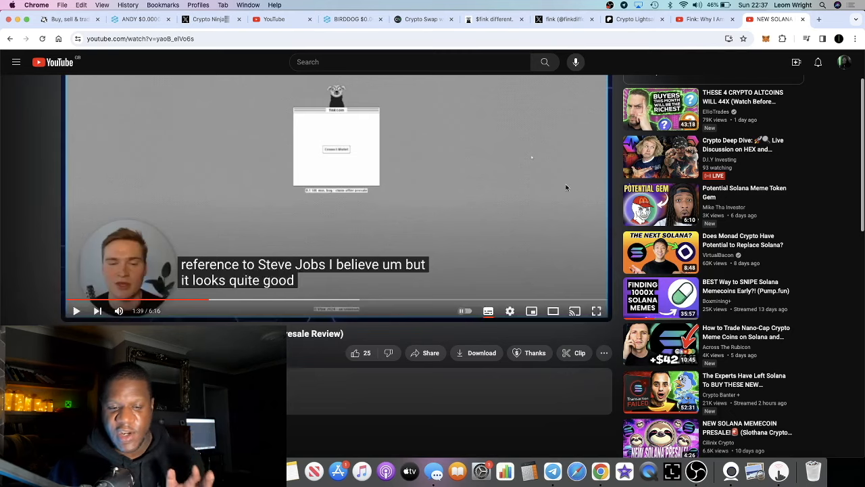
scroll("down", 3)
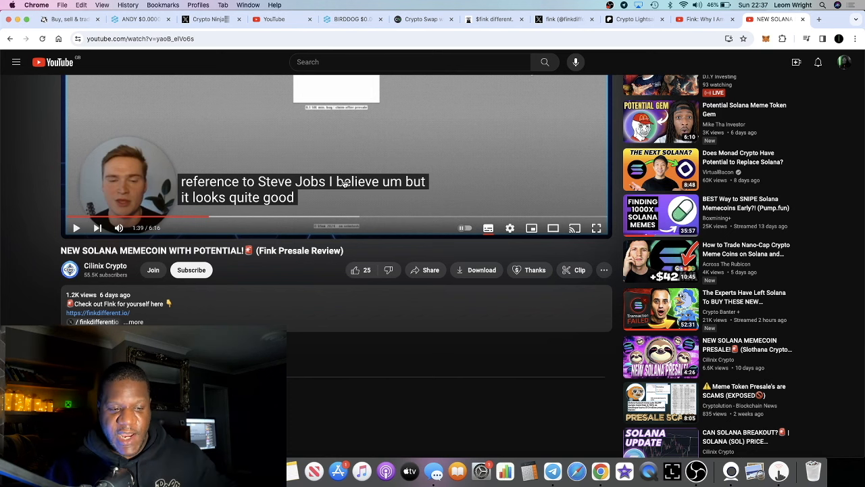
mouse_move(381, 164)
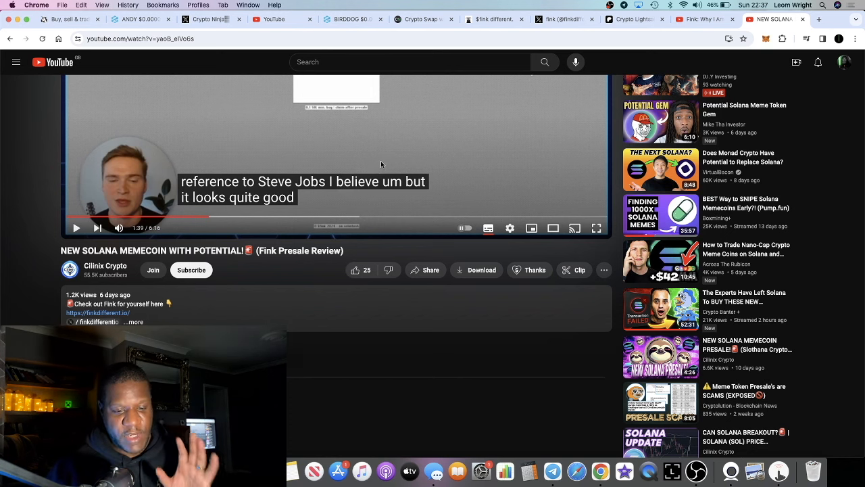
mouse_move(436, 187)
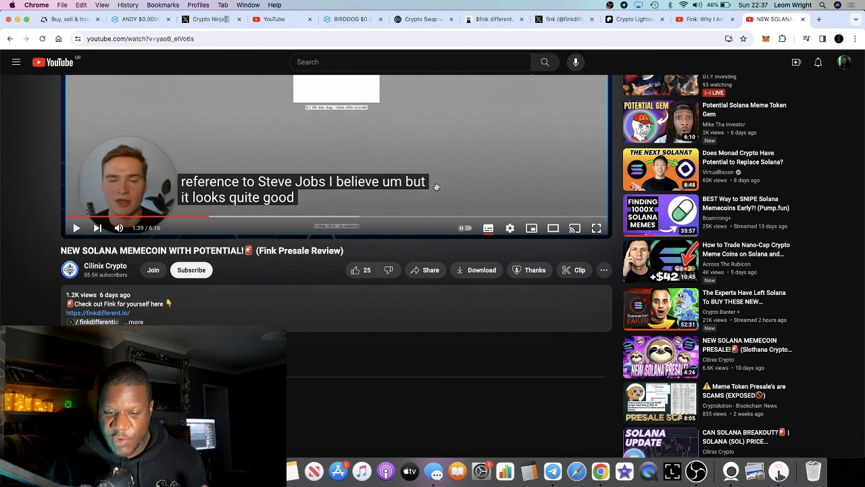
mouse_move(357, 127)
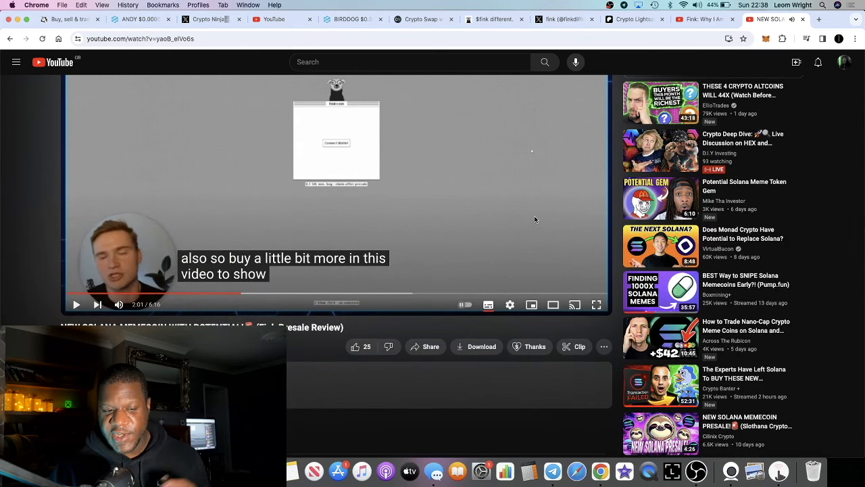
scroll("down", 3)
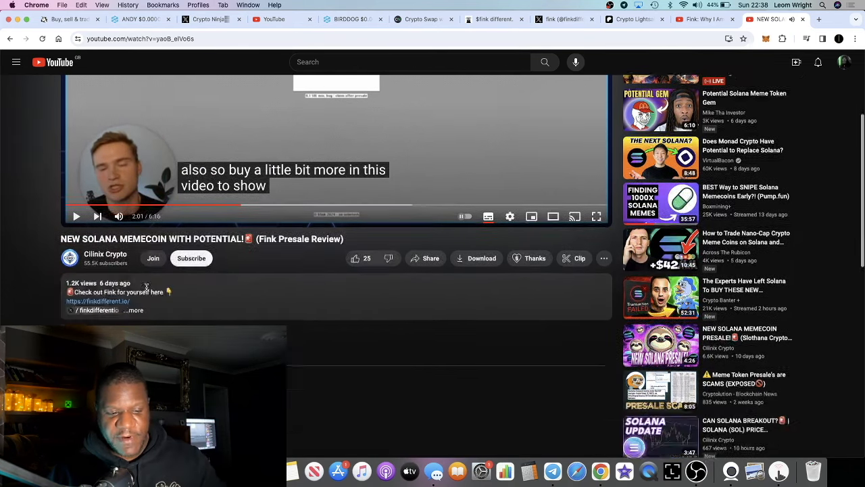
scroll("down", 3)
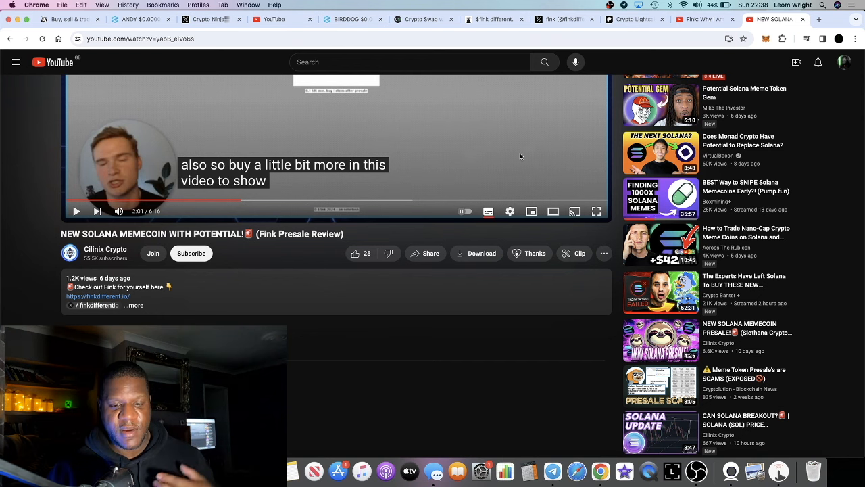
Step: Review the Patreon 'Memecoin Presale(s) - QUACK (Base) + FINK (Sol)' post down to its artwork
left_click(634, 19)
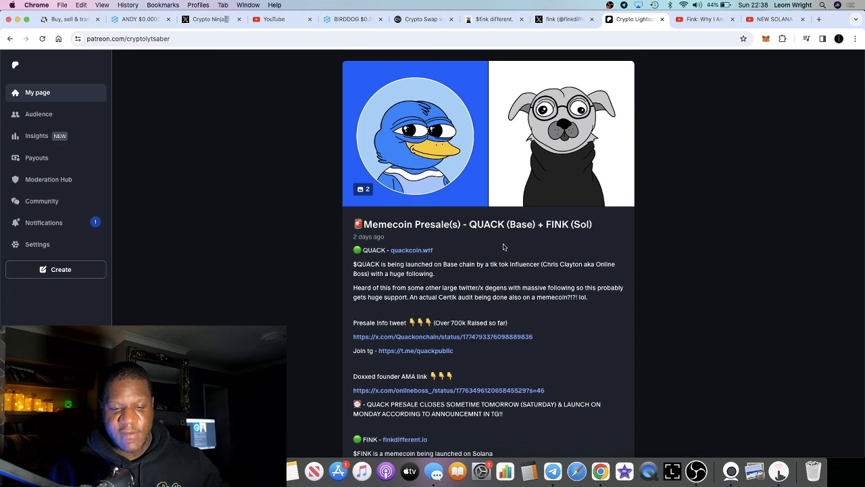
scroll("down", 3)
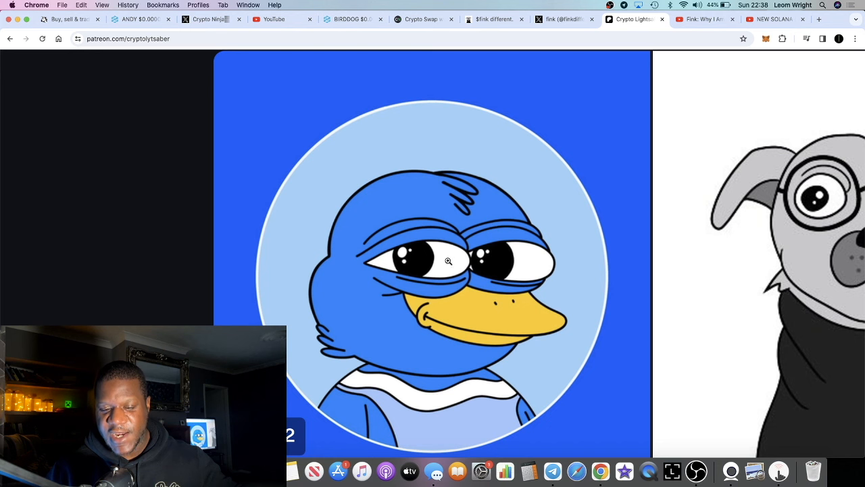
mouse_move(466, 273)
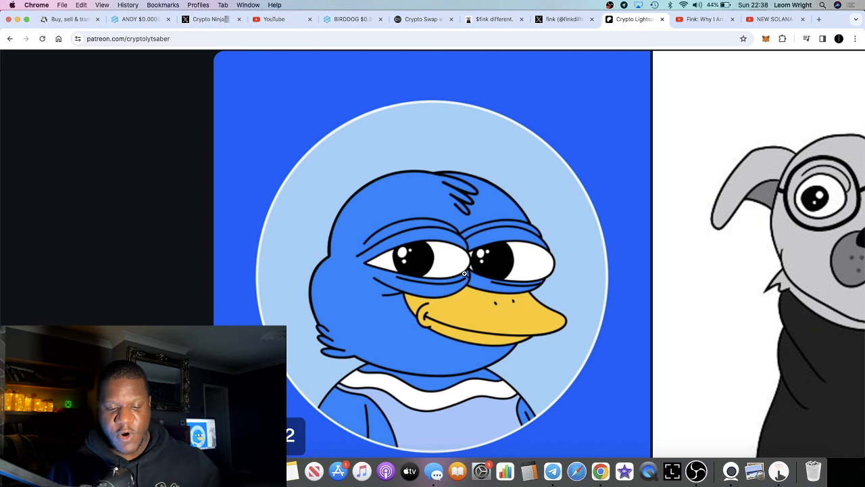
scroll("down", 3)
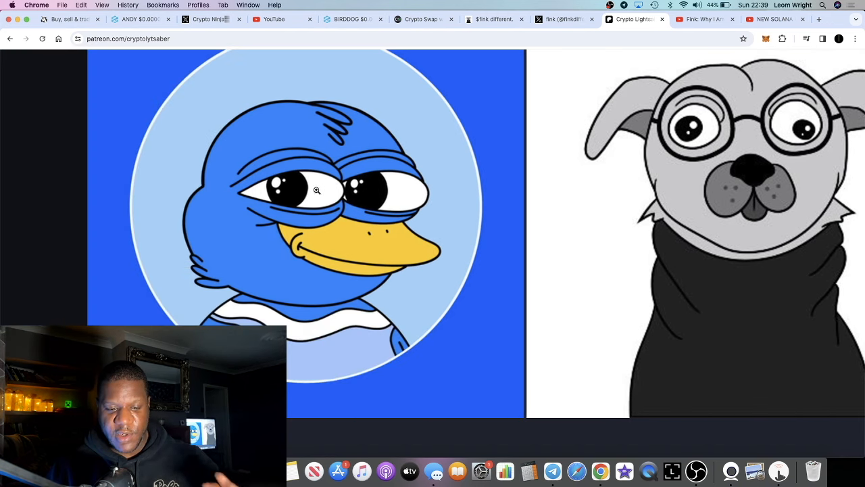
mouse_move(311, 167)
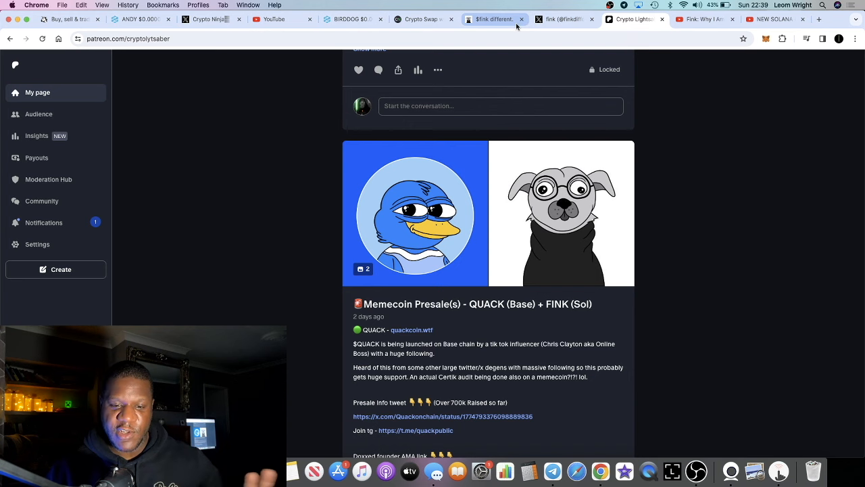
mouse_move(494, 19)
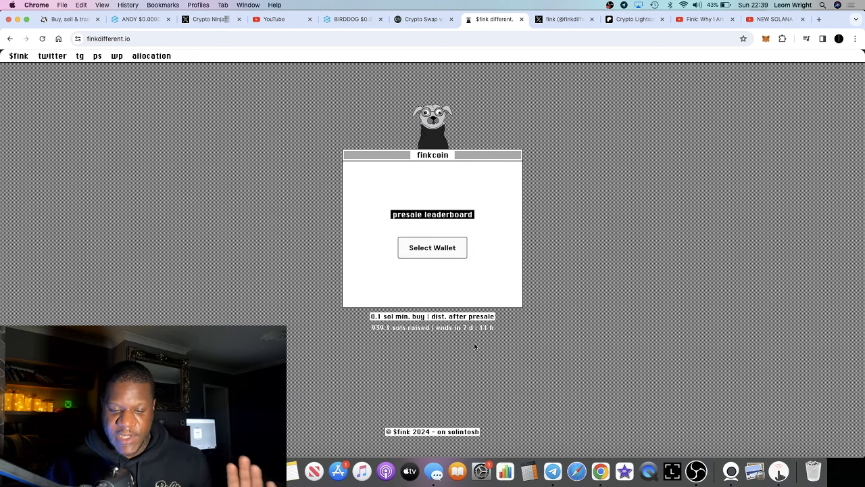
mouse_move(476, 347)
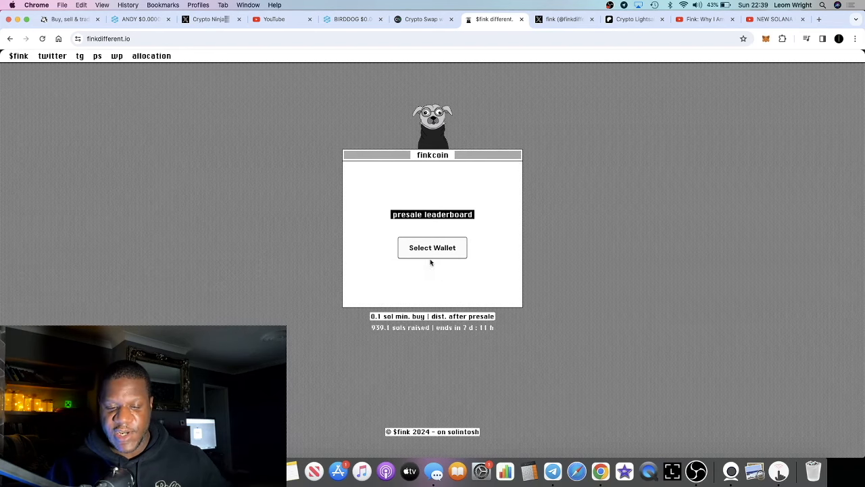
Step: Scroll the finkdifferent.io presale page to the leaderboard and 939.1 SOL raised total
scroll("down", 3)
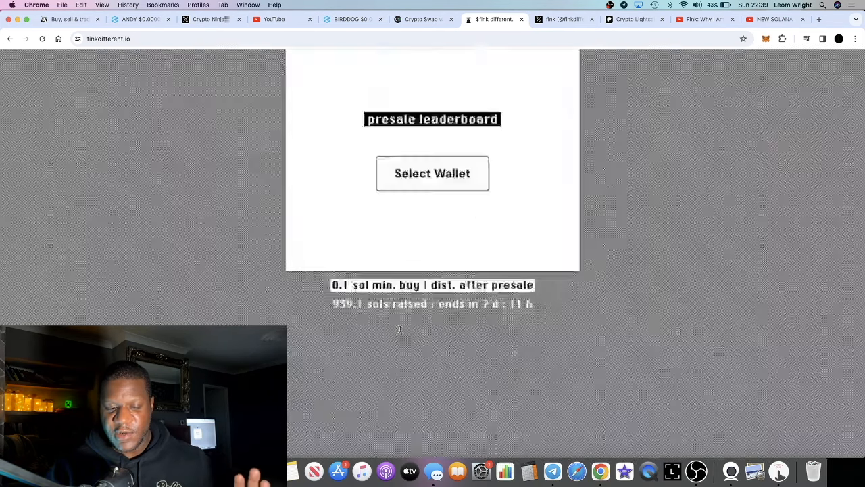
scroll("down", 3)
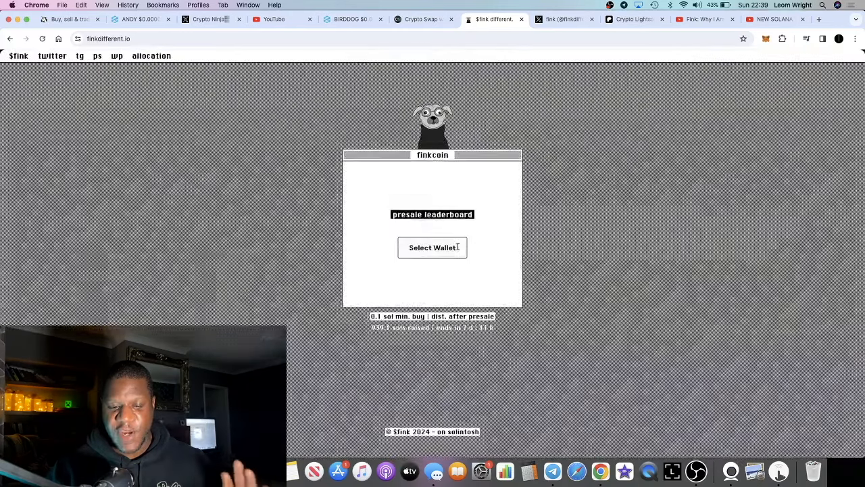
mouse_move(629, 32)
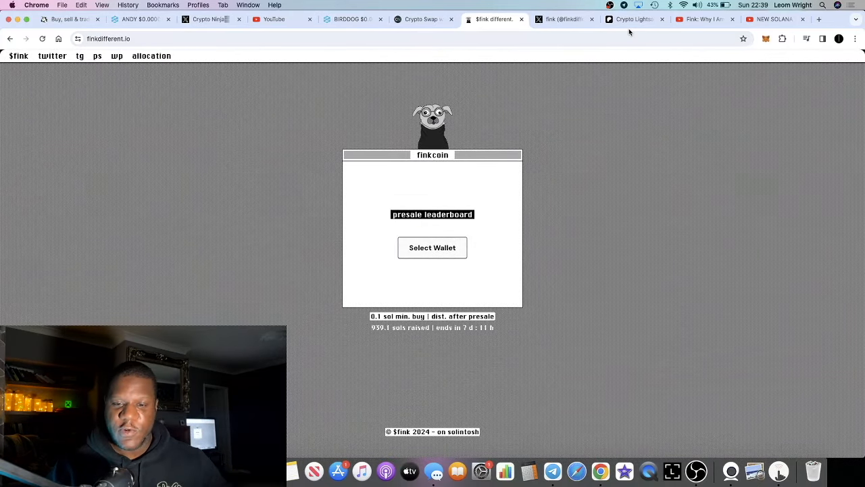
mouse_move(634, 19)
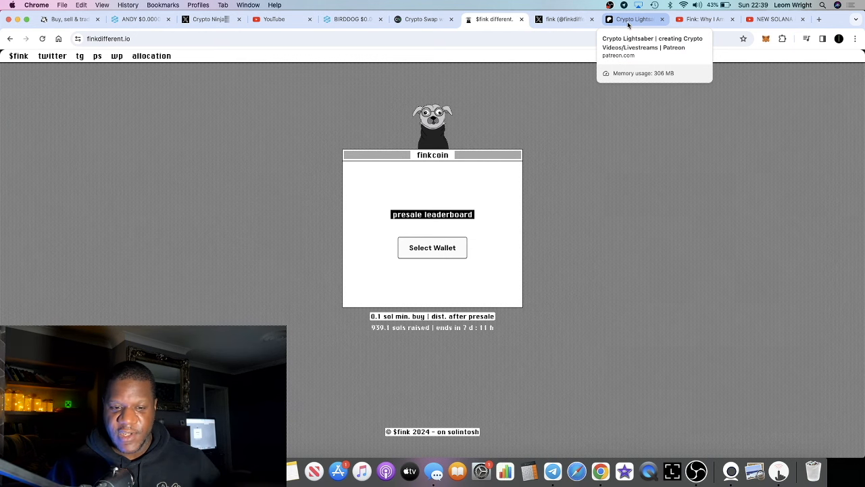
mouse_move(424, 19)
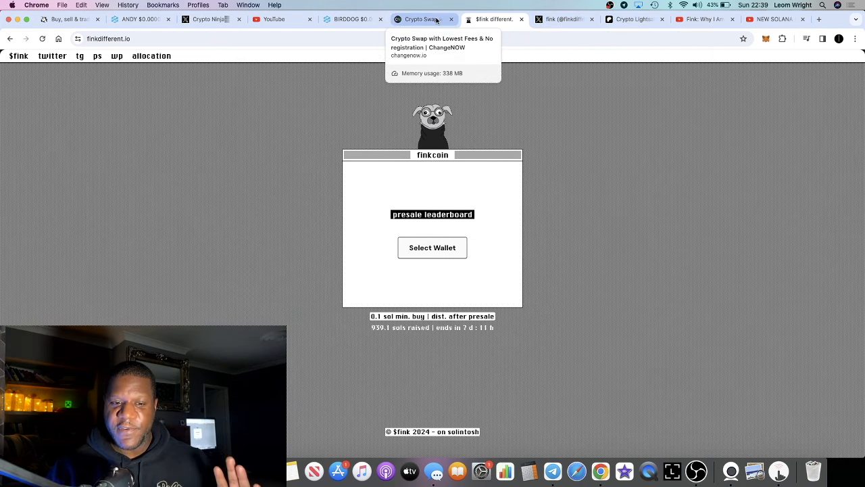
Step: On ChangeNOW, set the swap to send 1 ETH and receive SOL, quoting about 18.79 SOL
left_click(421, 19)
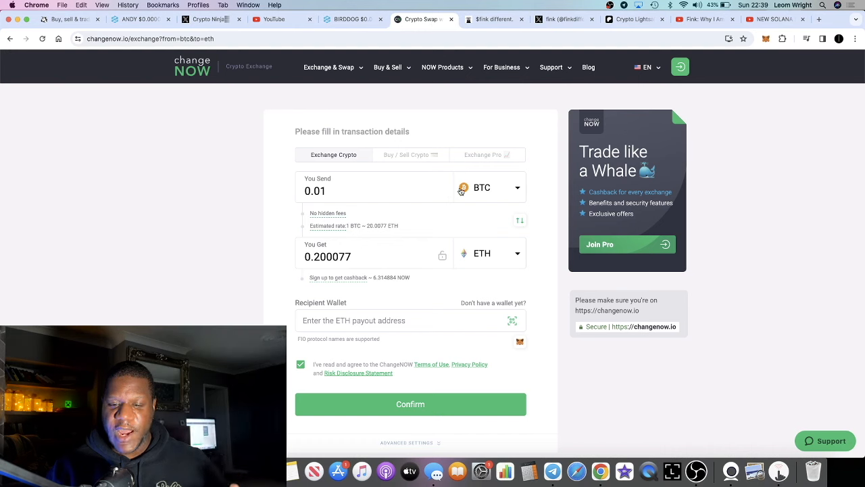
mouse_move(536, 213)
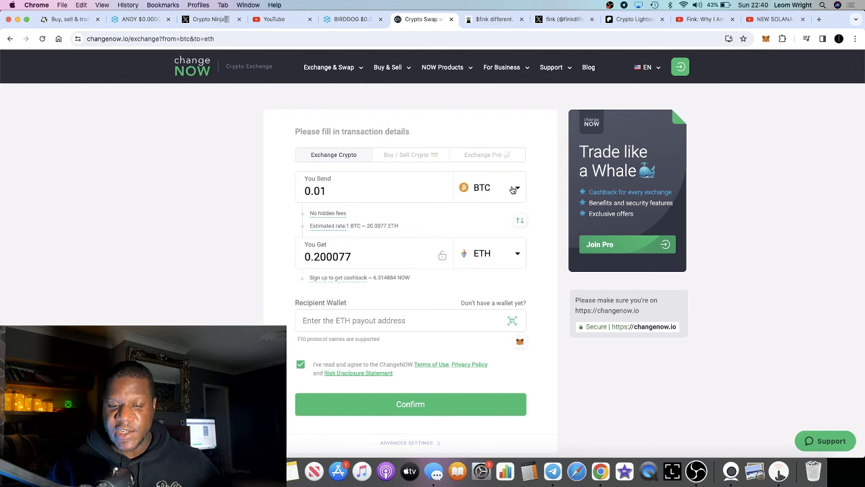
left_click(490, 186)
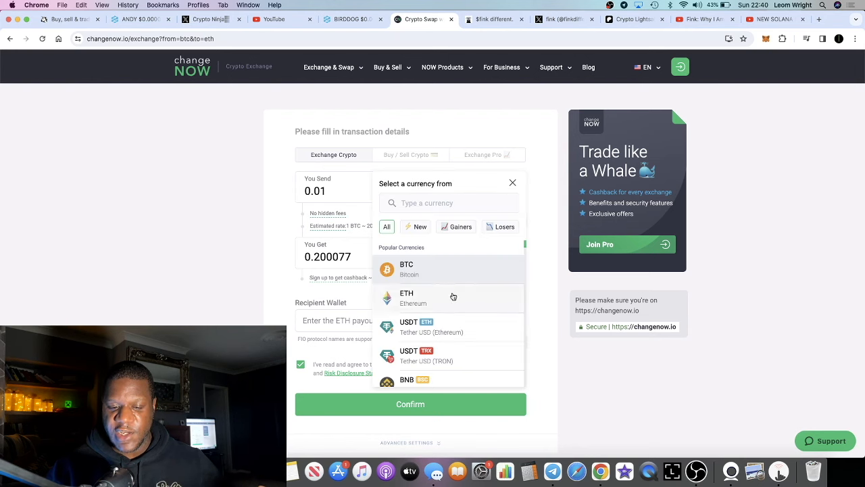
left_click(406, 297)
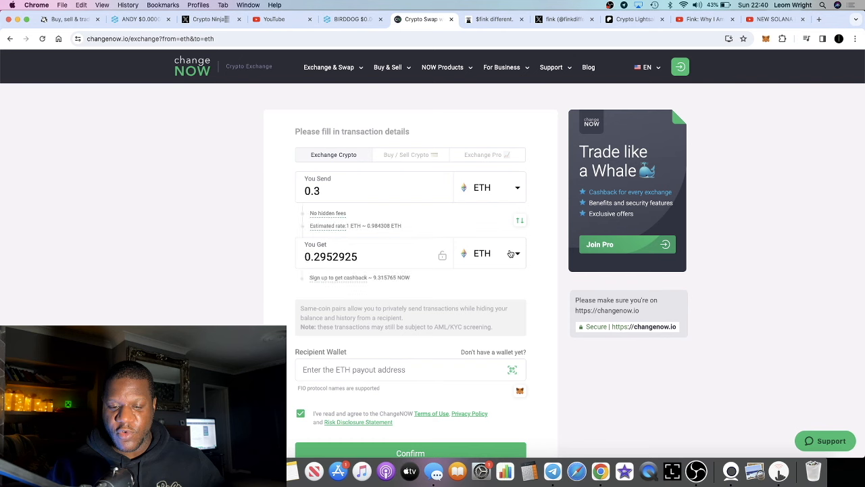
left_click(515, 254)
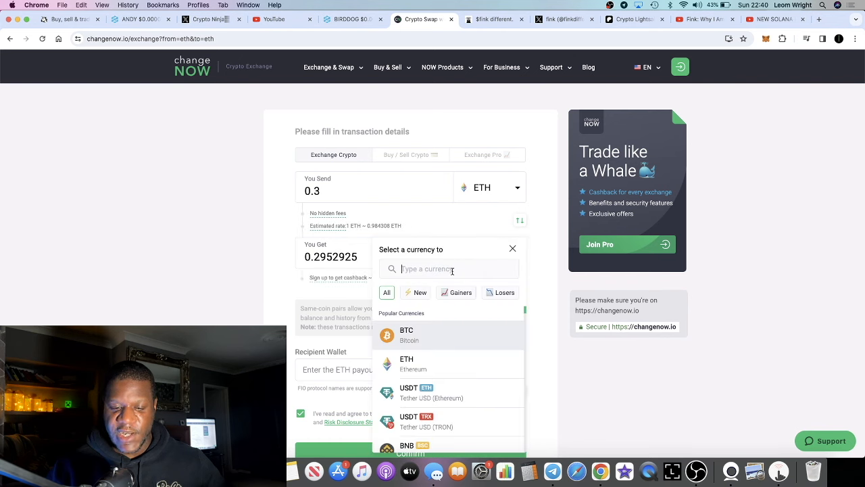
type("sol")
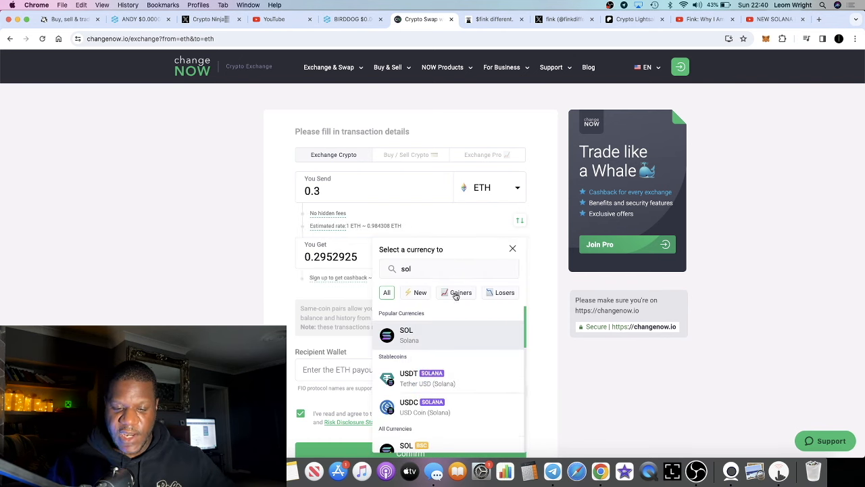
left_click(406, 335)
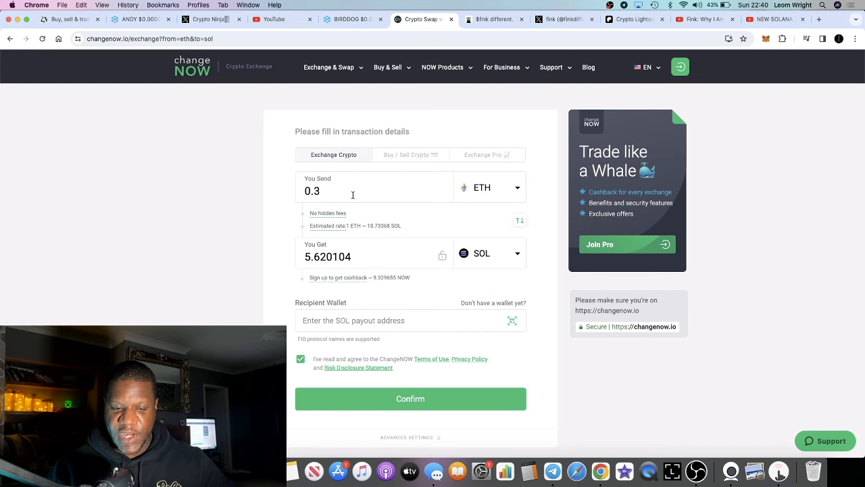
type("1")
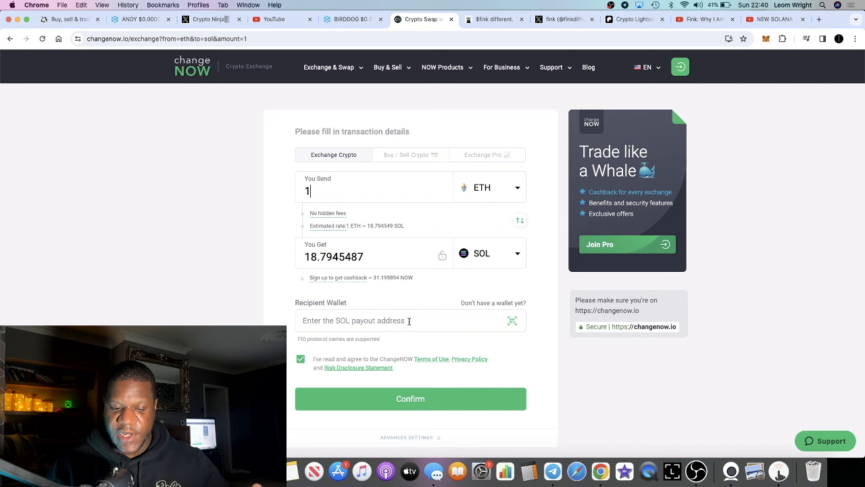
mouse_move(446, 384)
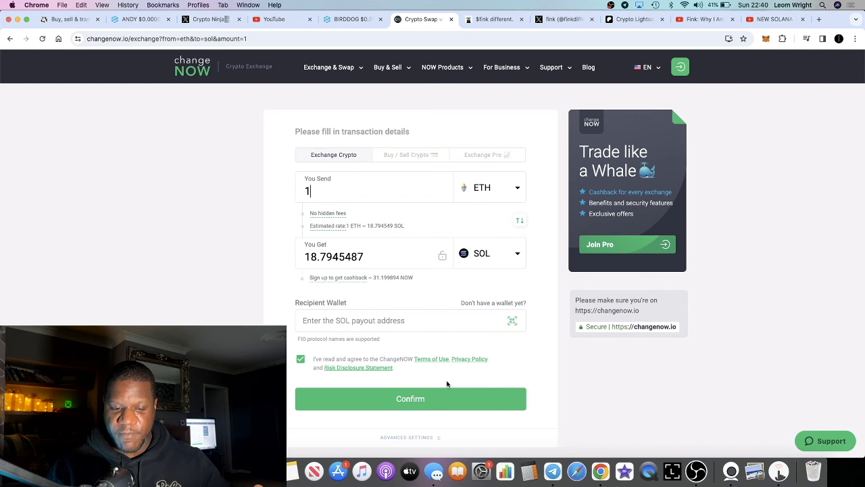
Step: Fill the recipient wallet with the previously used 0x address and try to confirm the exchange
left_click(405, 321)
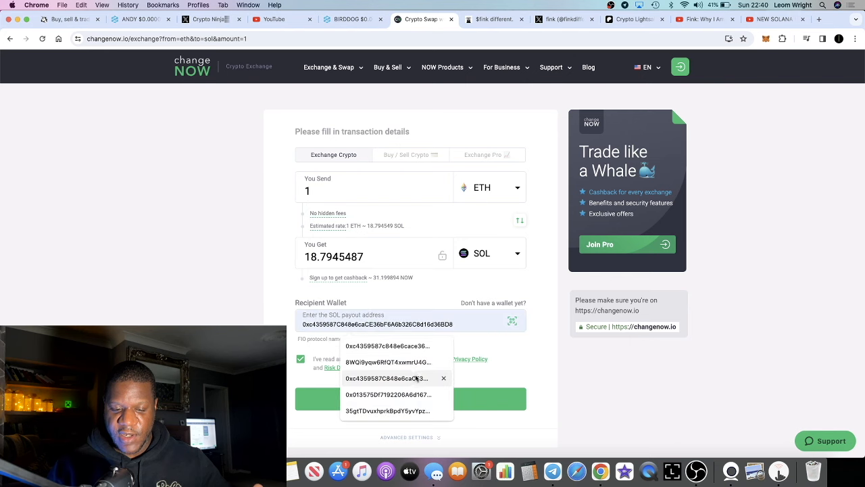
left_click(389, 394)
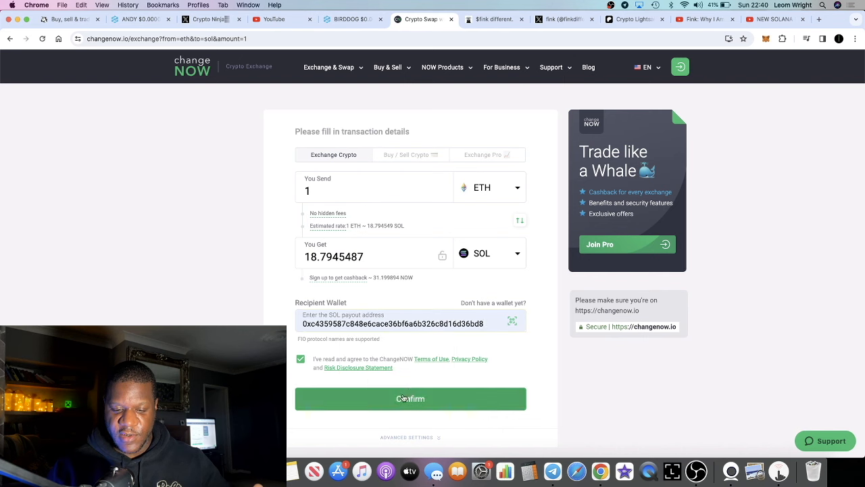
left_click(411, 398)
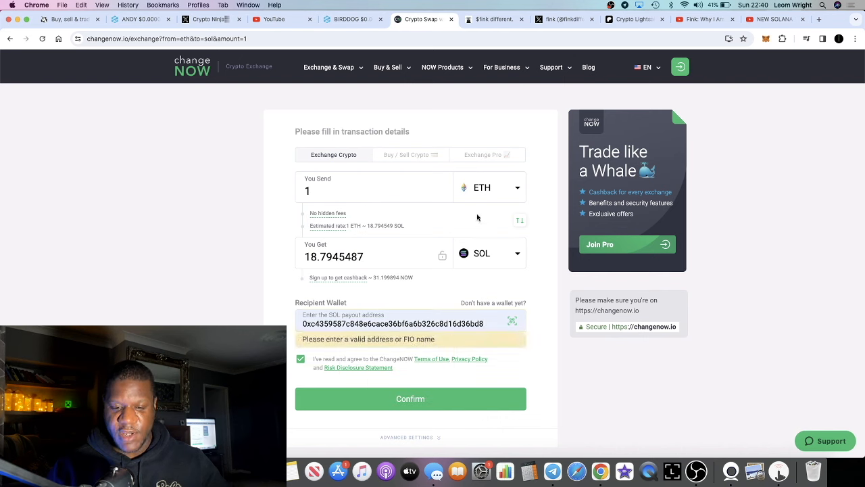
Step: Change the received currency to ETH on the Base network so the 0x address is accepted
left_click(489, 253)
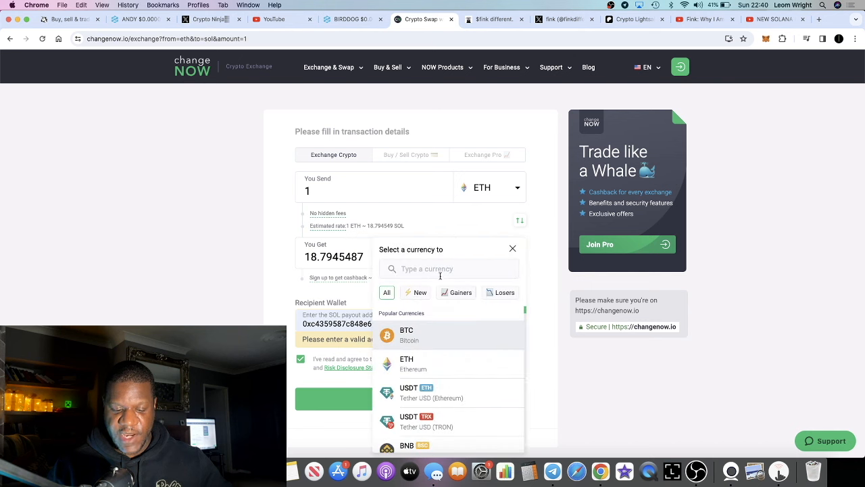
type("eth")
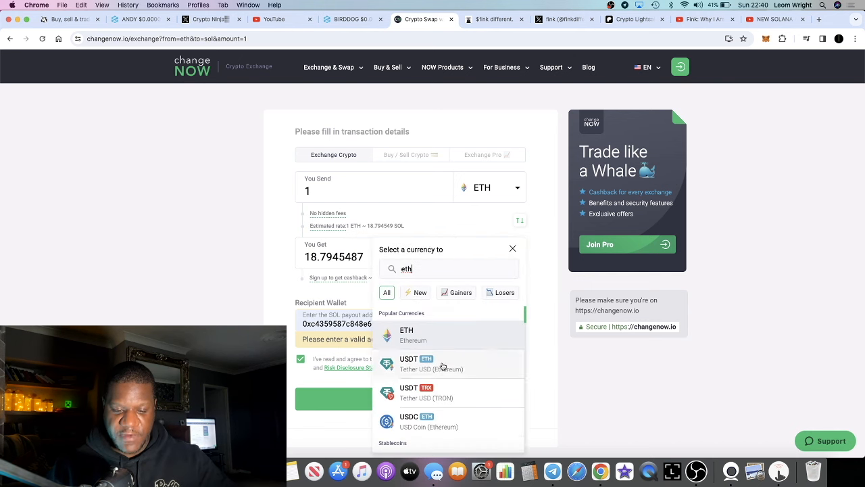
scroll("down", 3)
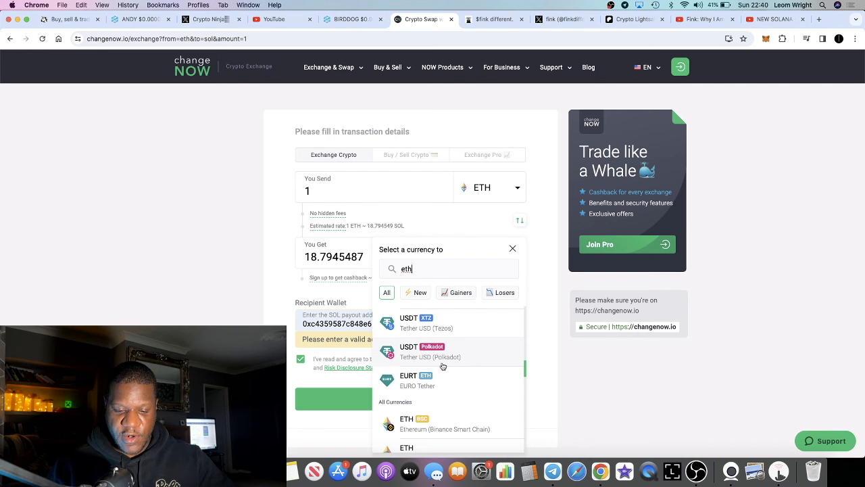
scroll("down", 3)
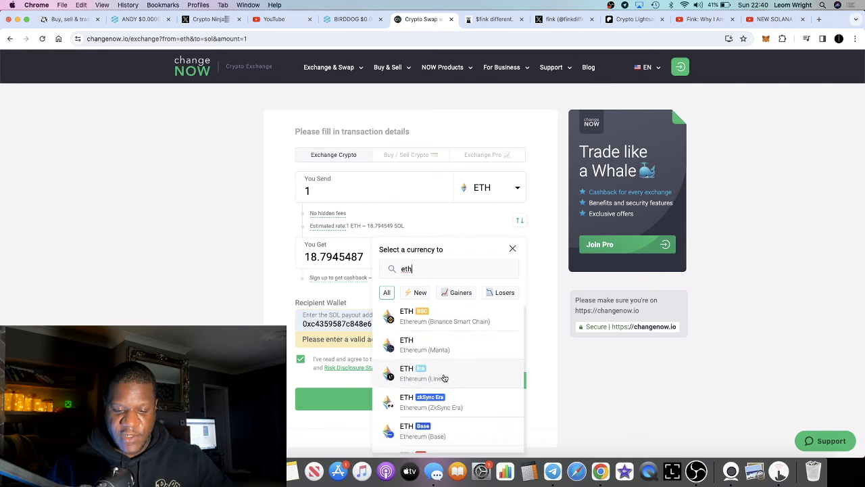
left_click(421, 430)
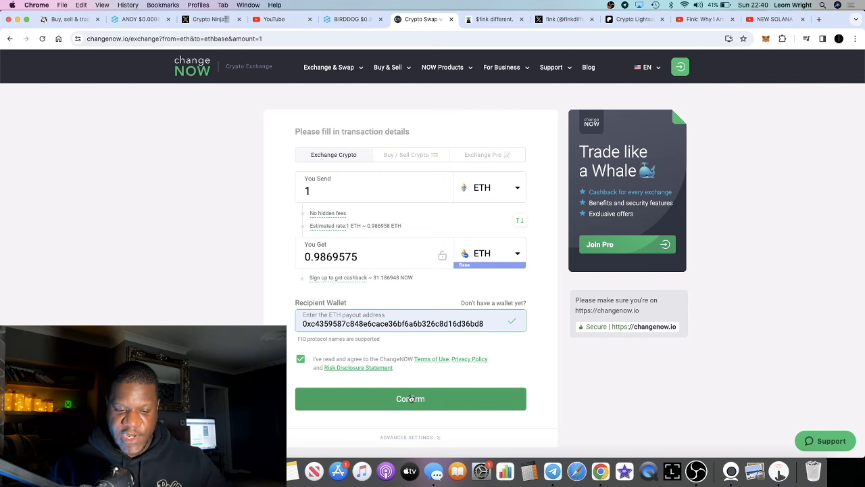
left_click(411, 398)
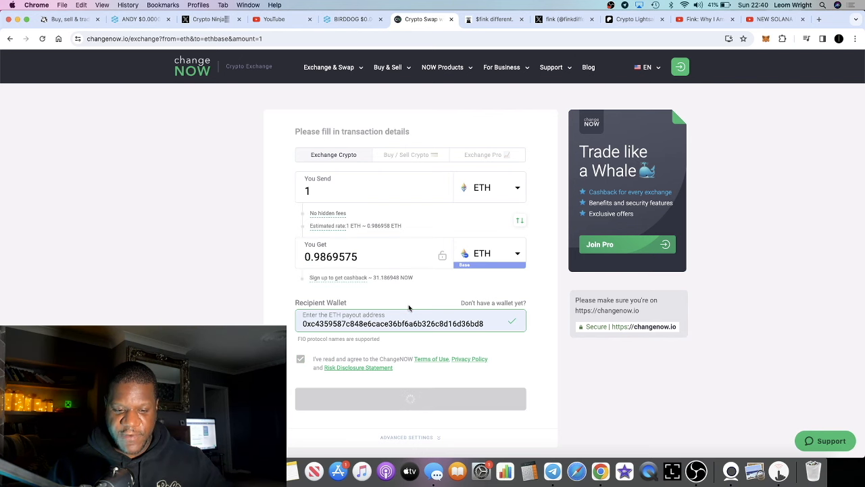
left_click(411, 397)
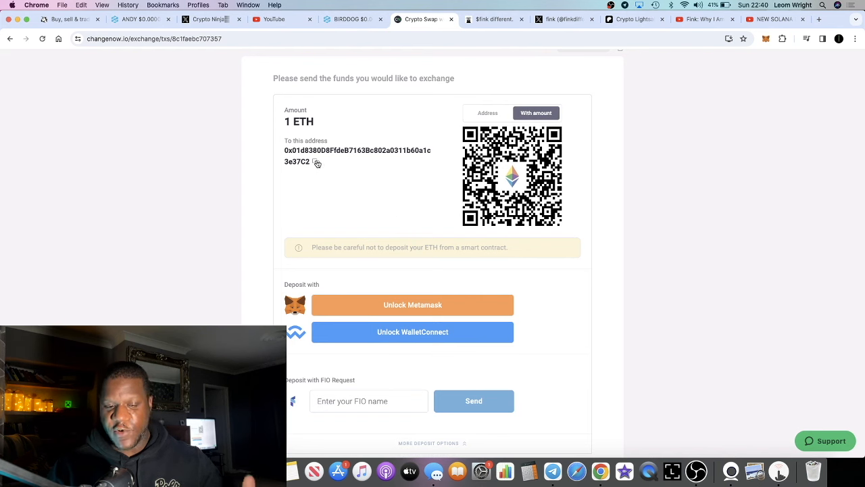
left_click(317, 163)
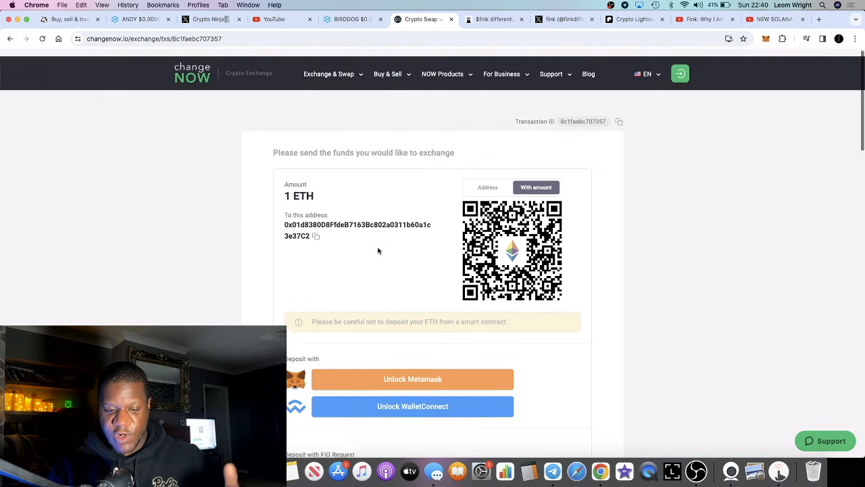
scroll("down", 3)
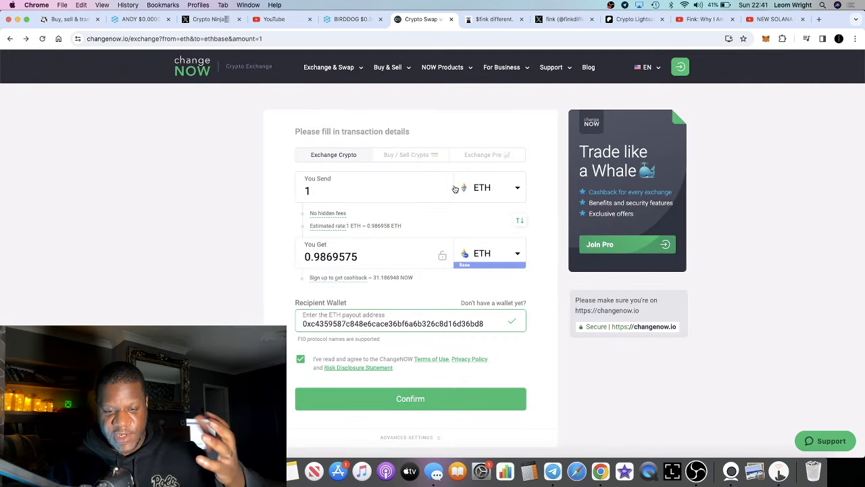
mouse_move(516, 221)
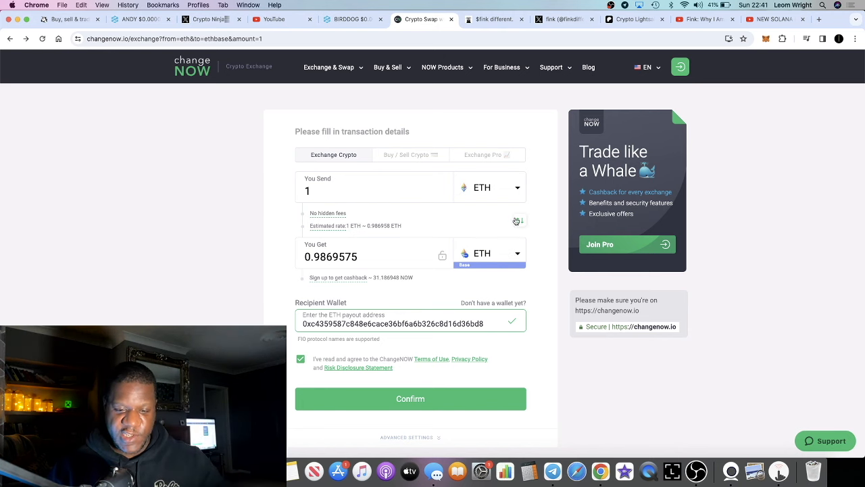
Step: Set the received currency back to SOL on Solana, about 18.79 SOL for 1 ETH
left_click(489, 254)
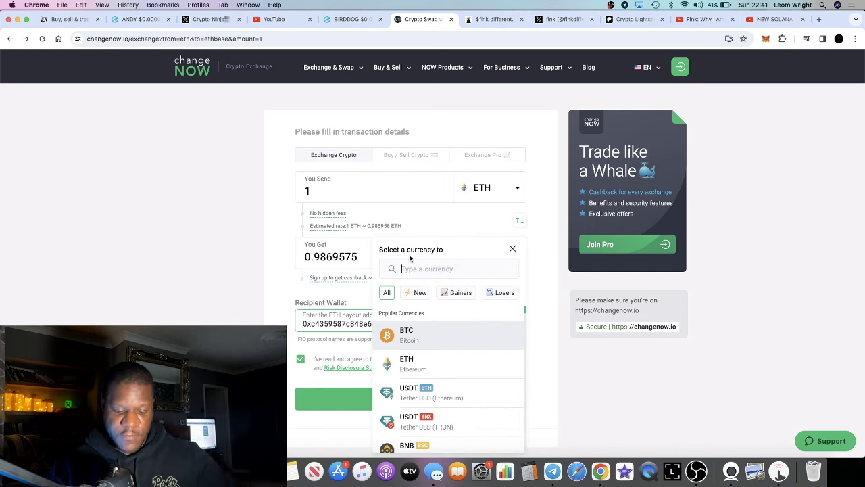
type("sol")
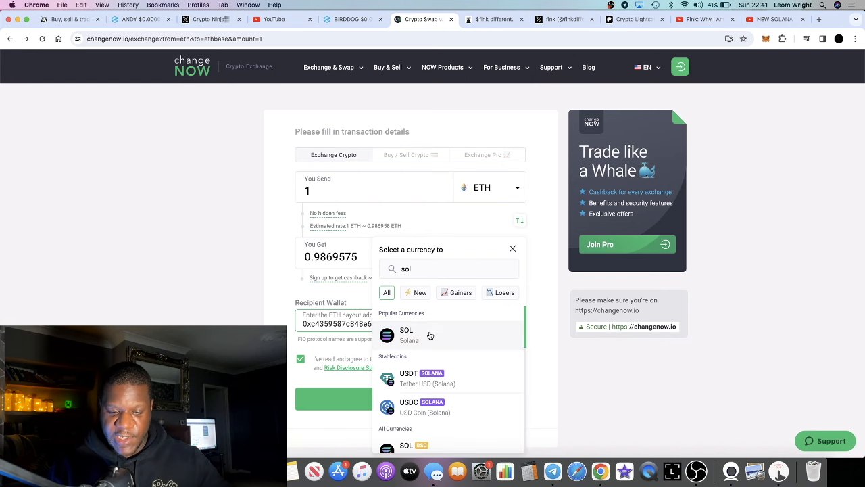
left_click(406, 336)
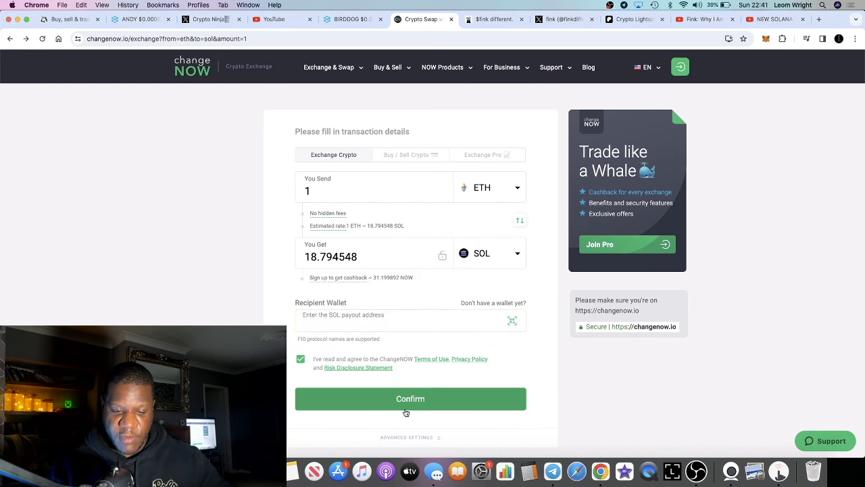
mouse_move(422, 338)
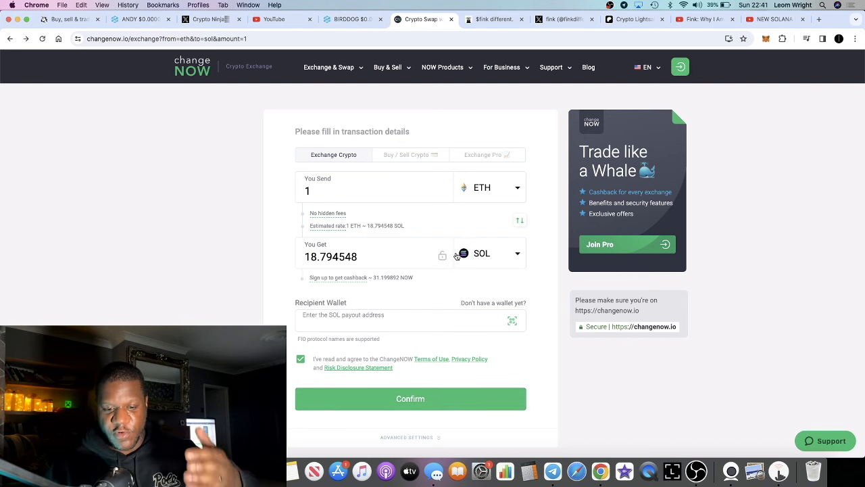
mouse_move(494, 205)
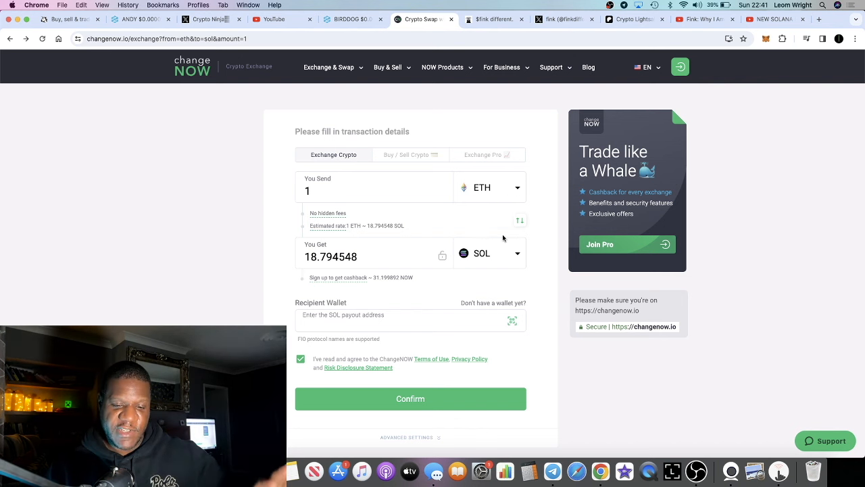
mouse_move(571, 122)
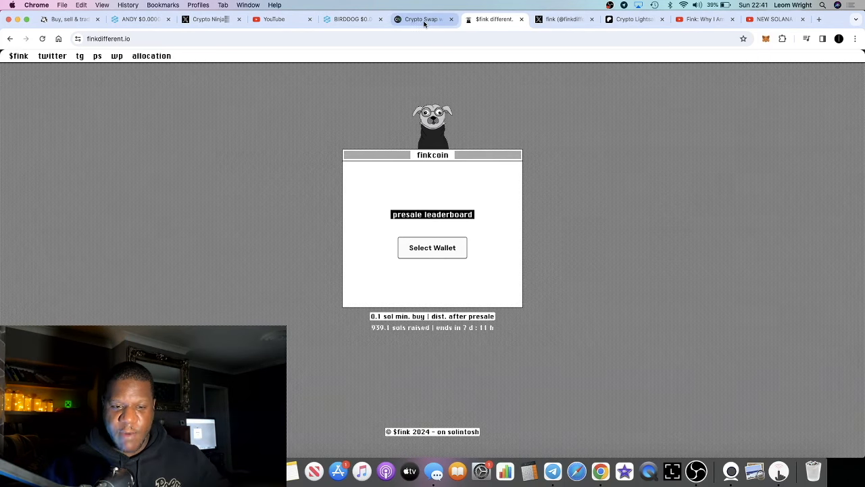
Step: Recheck ChangeNOW and the finkdifferent.io presale box, then land on fink's X profile feed
left_click(419, 19)
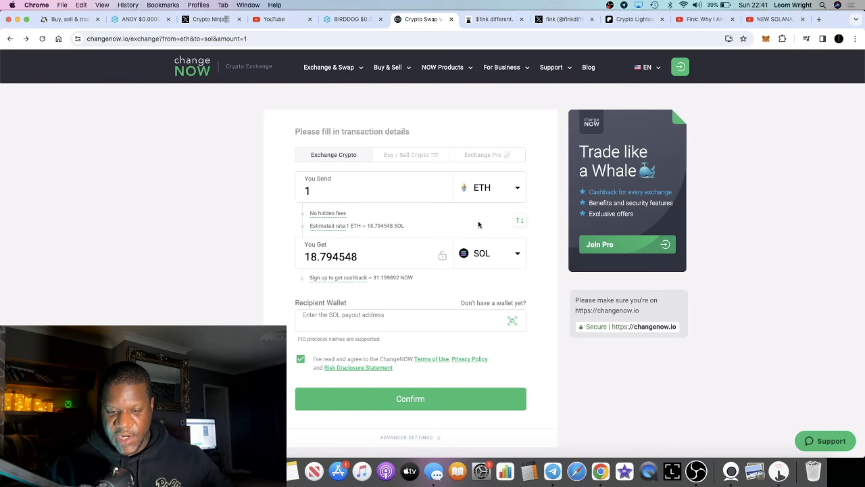
mouse_move(494, 249)
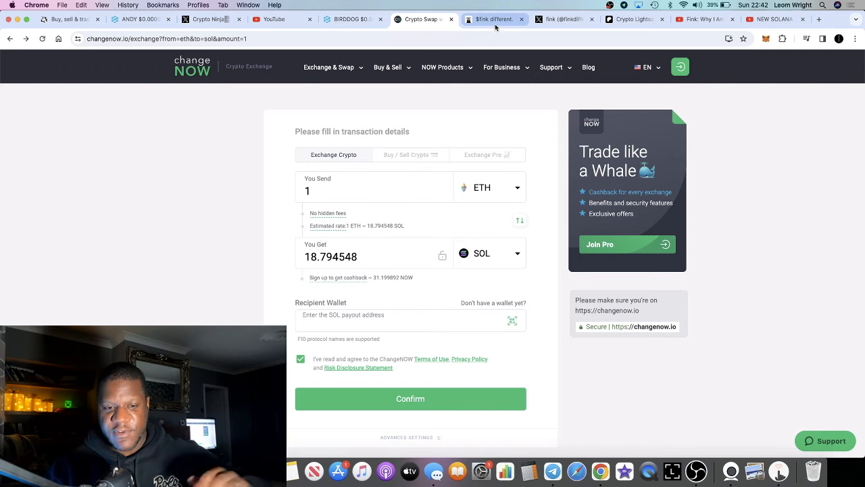
left_click(492, 19)
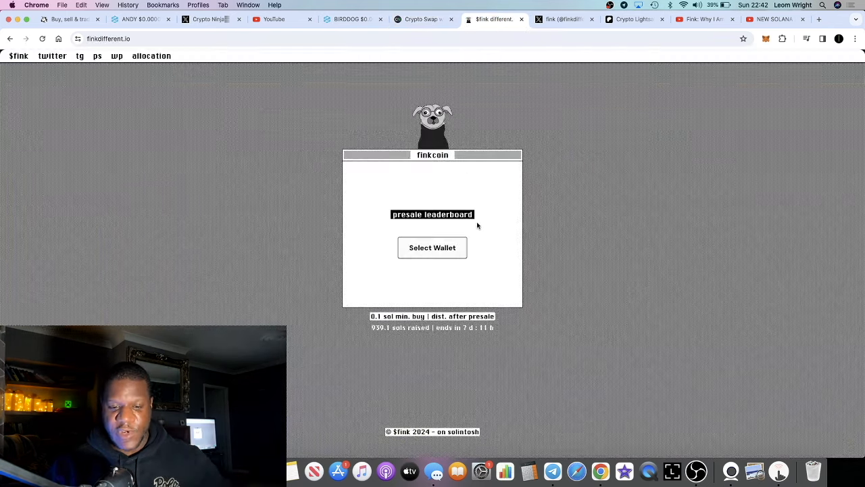
left_click(634, 19)
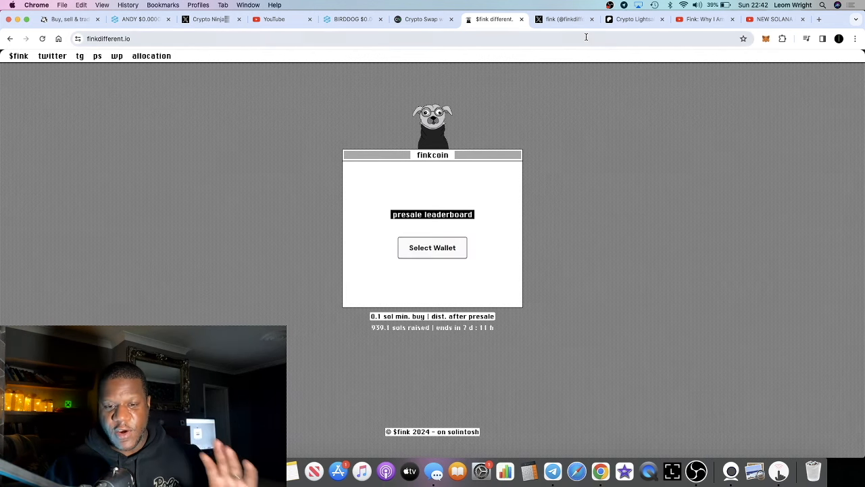
left_click(566, 19)
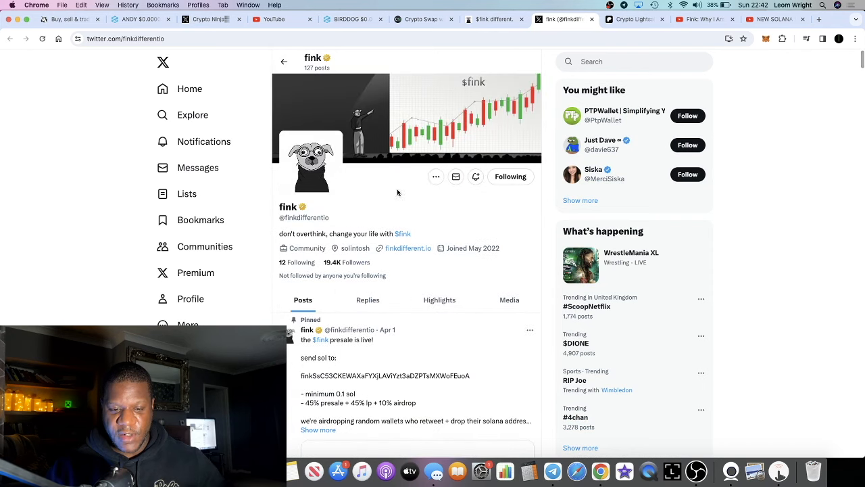
Step: Scroll to fink's pinned presale post, then check and dismiss the site's Select Wallet prompt
scroll("down", 3)
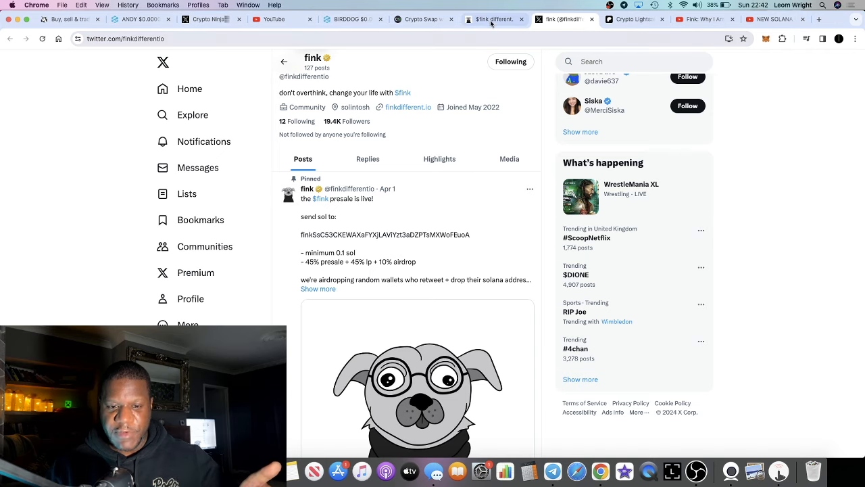
left_click(494, 19)
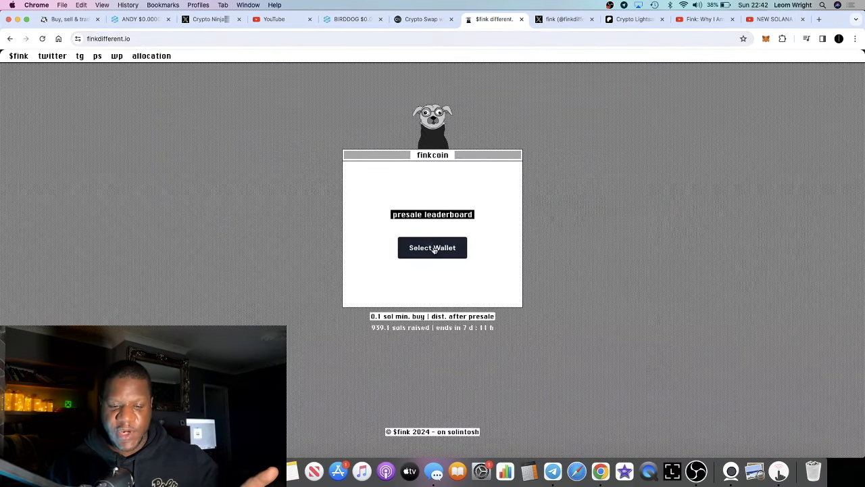
left_click(433, 247)
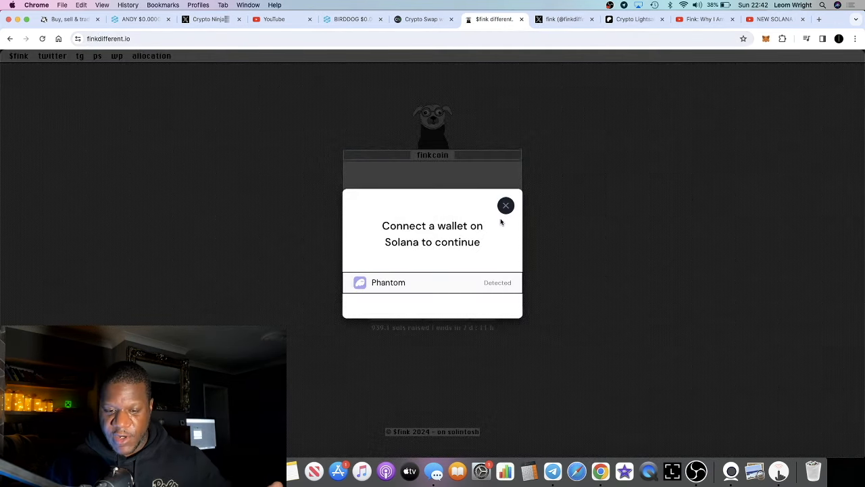
left_click(506, 205)
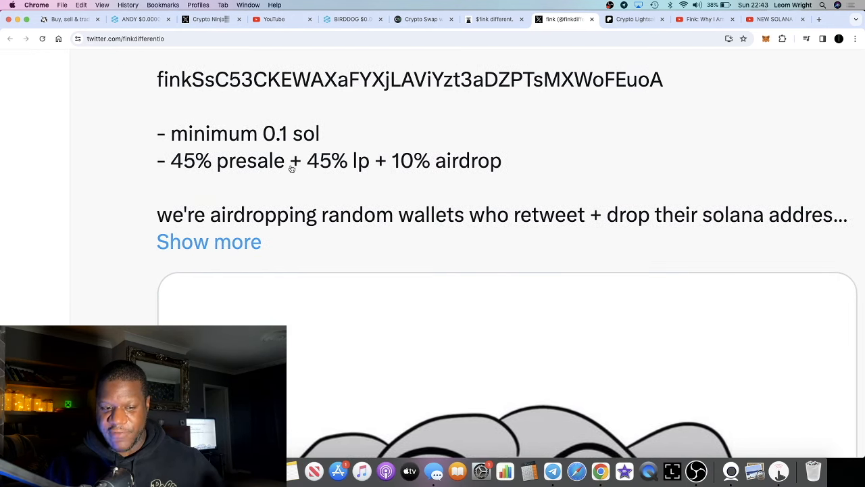
mouse_move(381, 178)
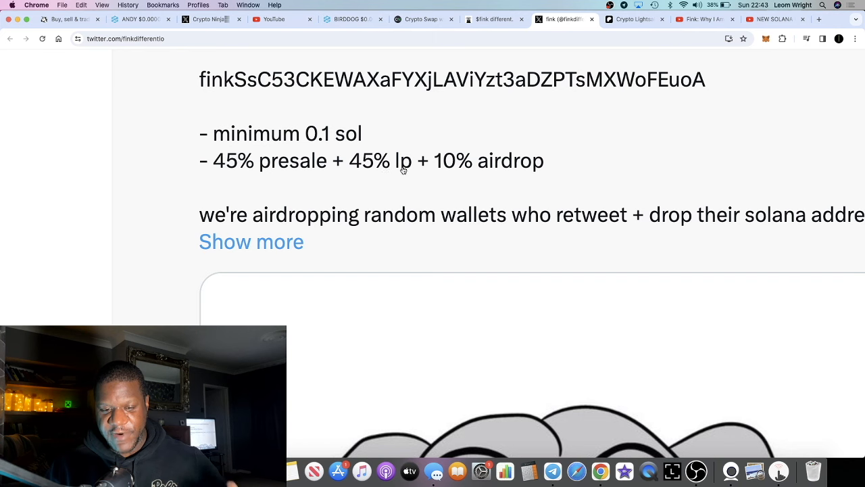
mouse_move(420, 171)
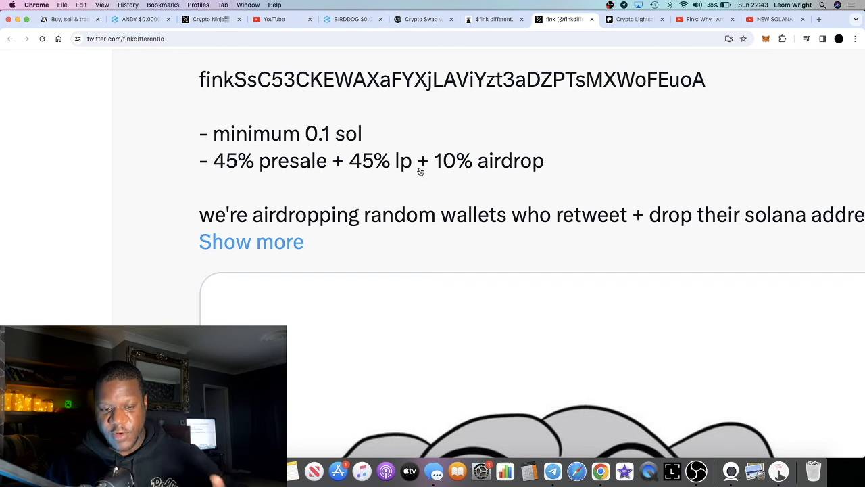
mouse_move(417, 168)
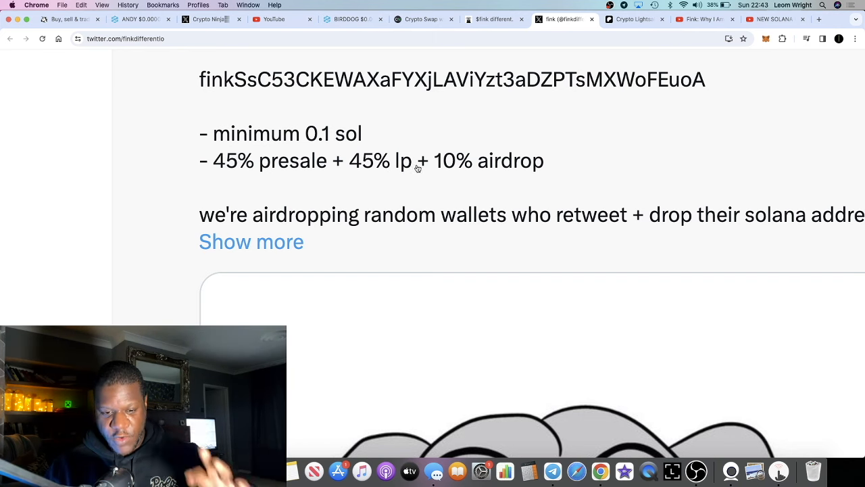
mouse_move(461, 170)
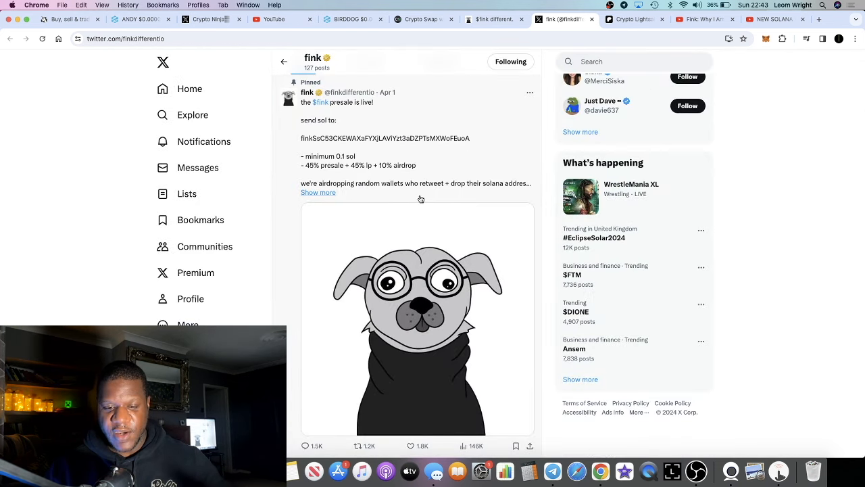
mouse_move(421, 218)
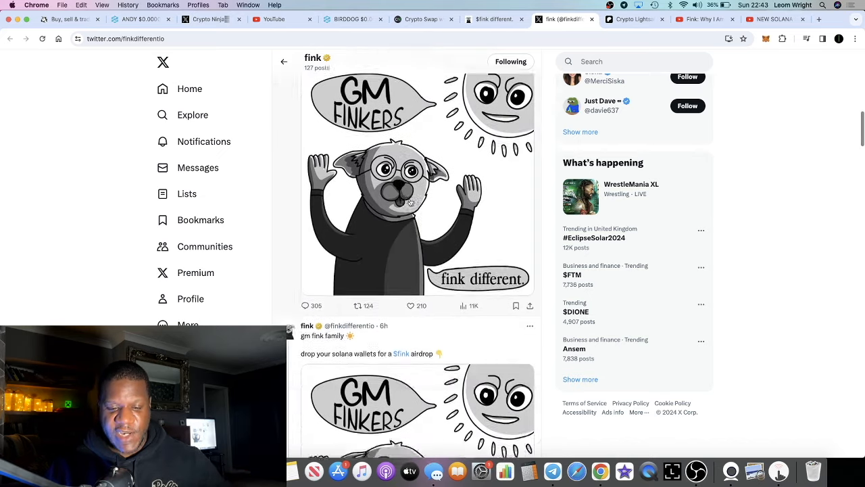
Step: Scroll fink's Posts timeline through the April 4–6 airdrop tweets to the 1,000,000 $fink airdrop post
scroll("down", 3)
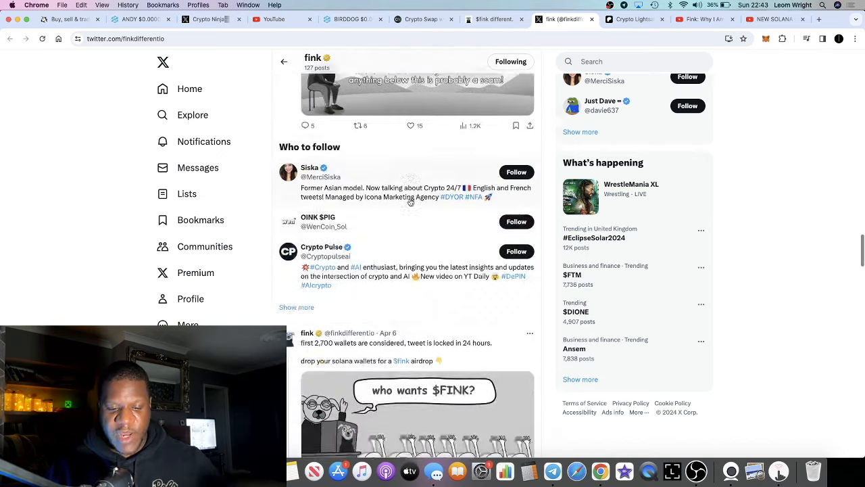
scroll("down", 3)
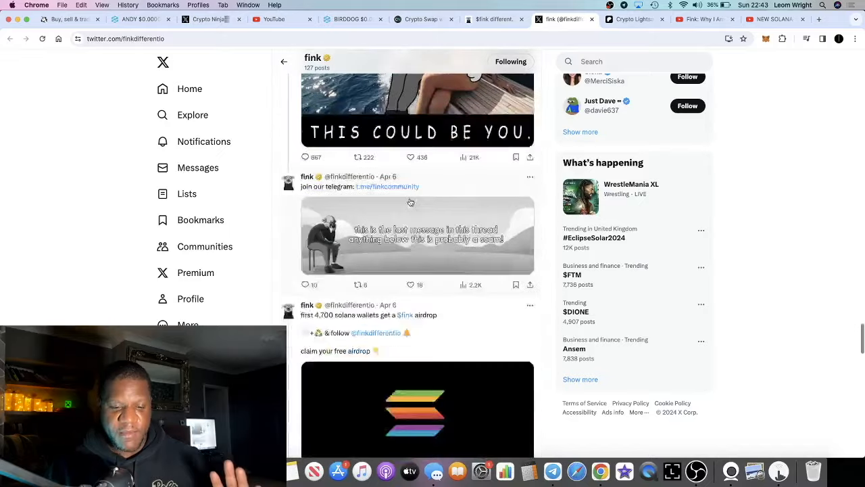
scroll("down", 3)
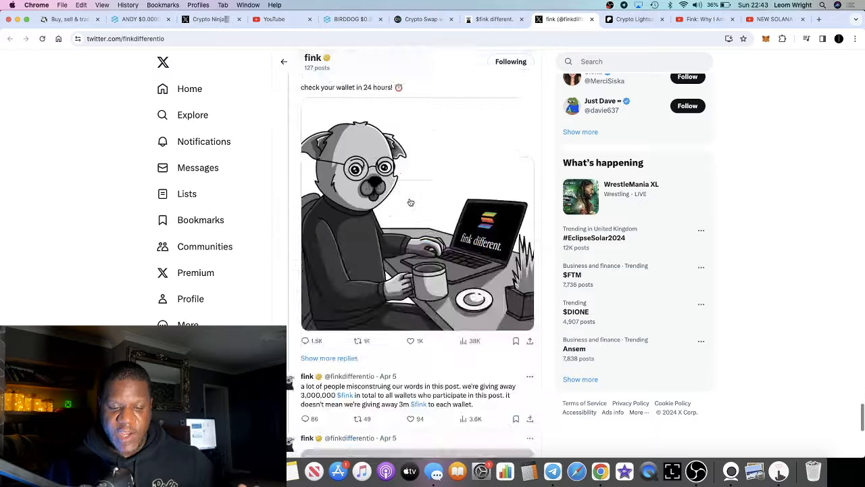
scroll("down", 3)
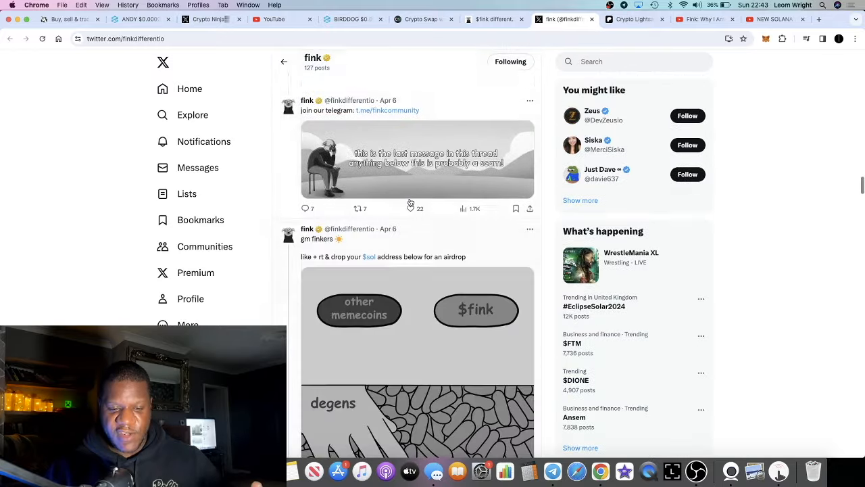
scroll("down", 3)
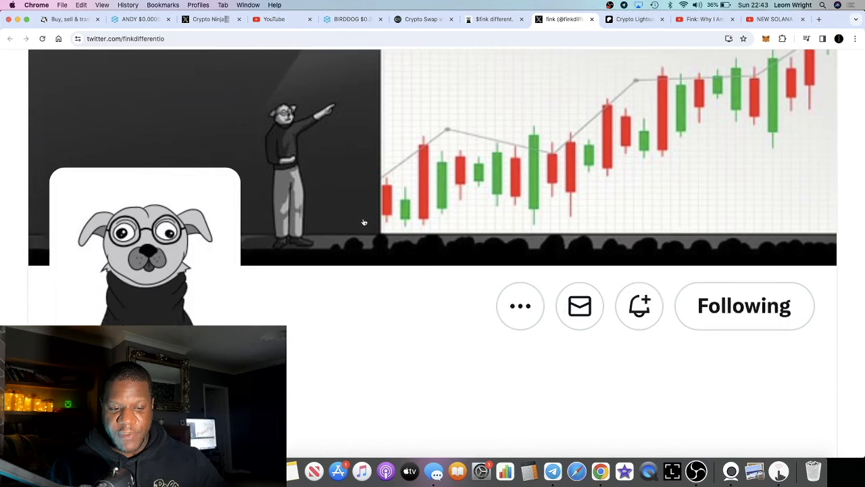
scroll("down", 3)
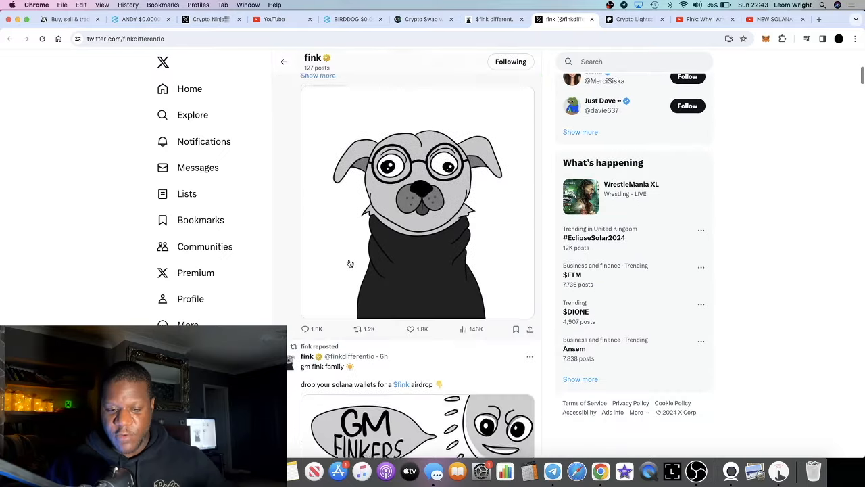
scroll("down", 3)
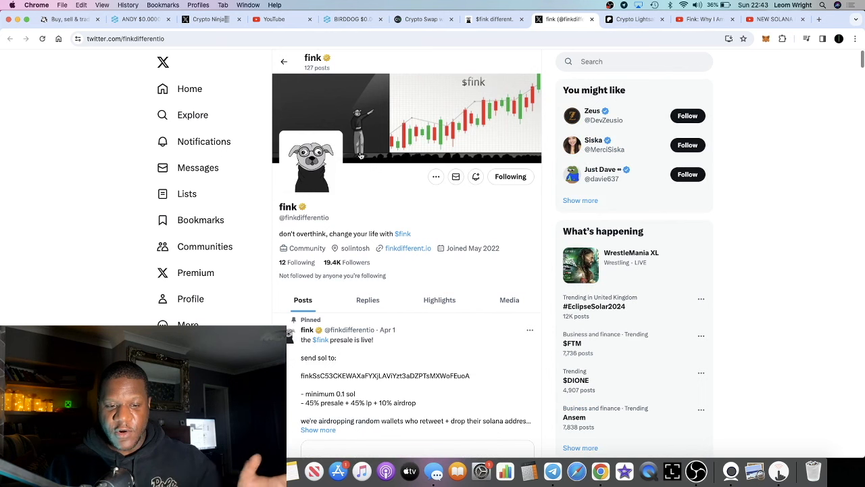
mouse_move(385, 227)
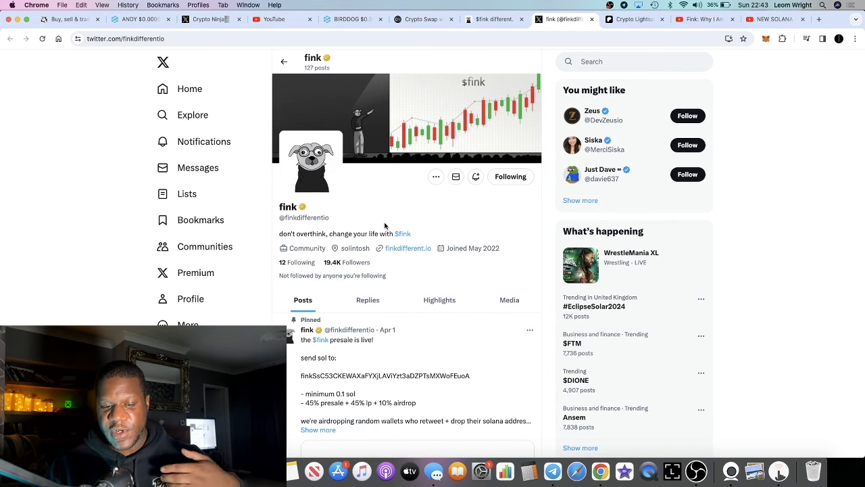
scroll("down", 3)
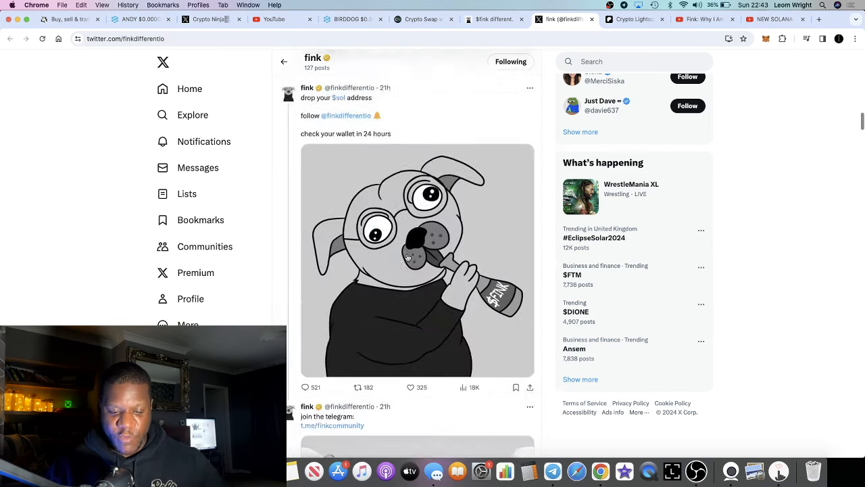
scroll("down", 3)
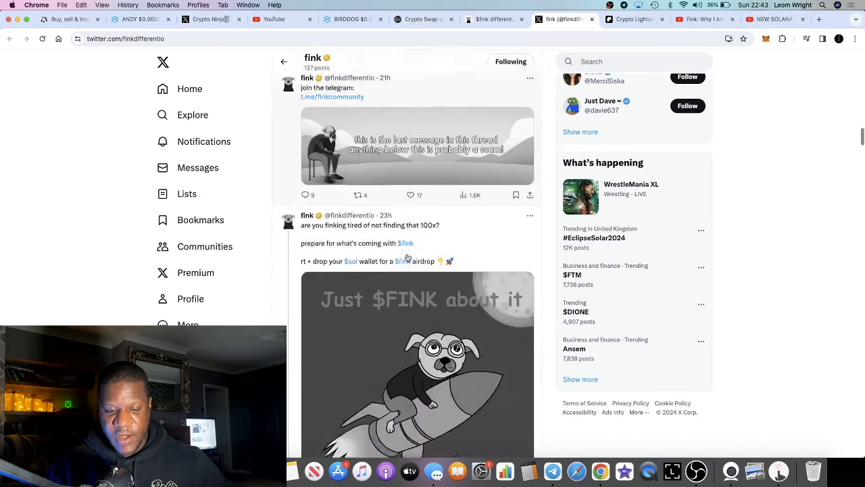
scroll("down", 3)
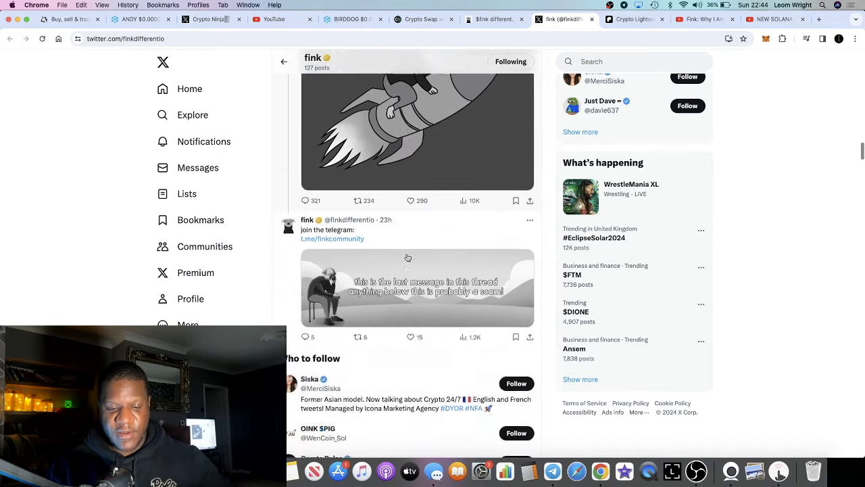
scroll("down", 3)
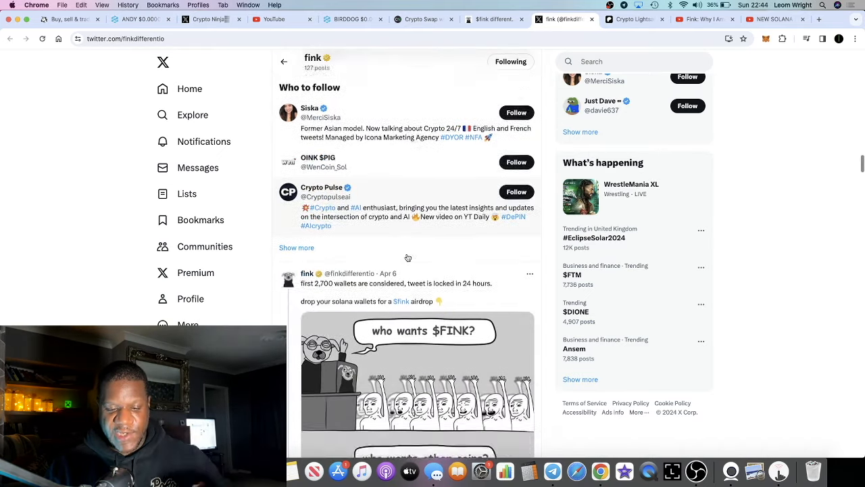
scroll("down", 3)
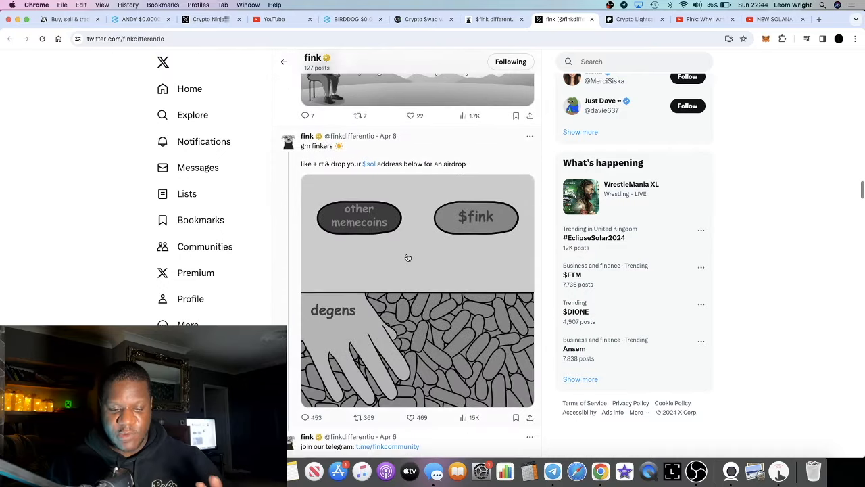
scroll("down", 3)
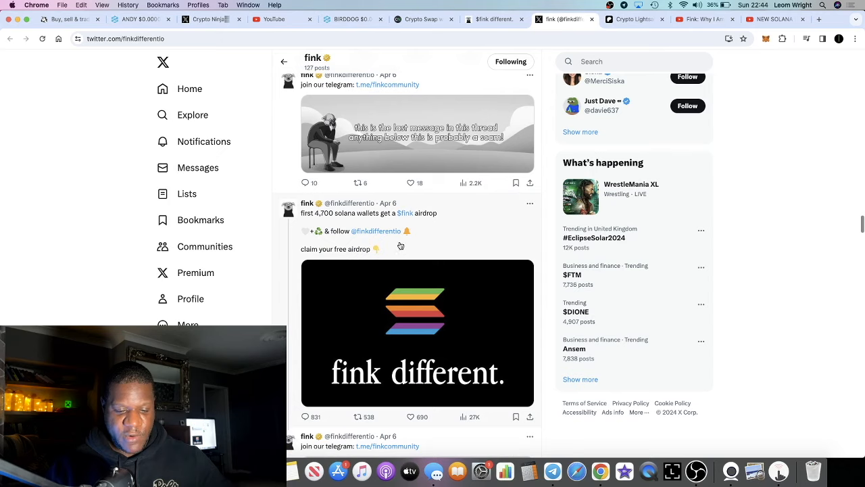
scroll("down", 3)
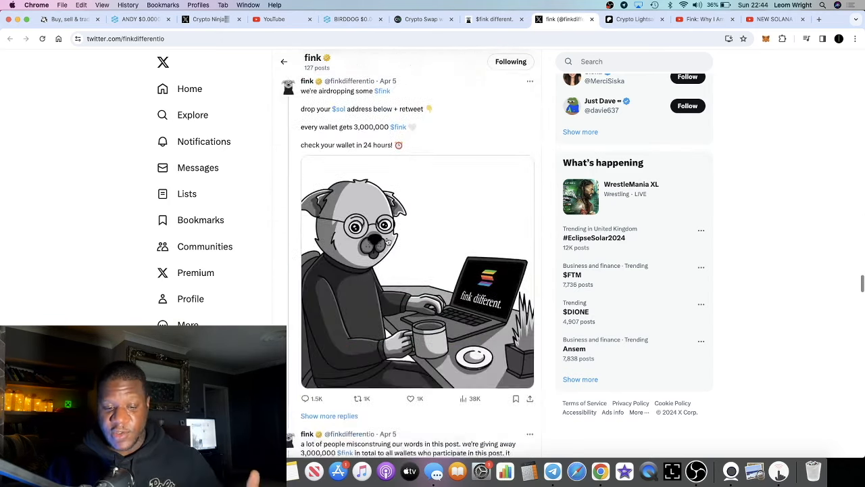
scroll("down", 3)
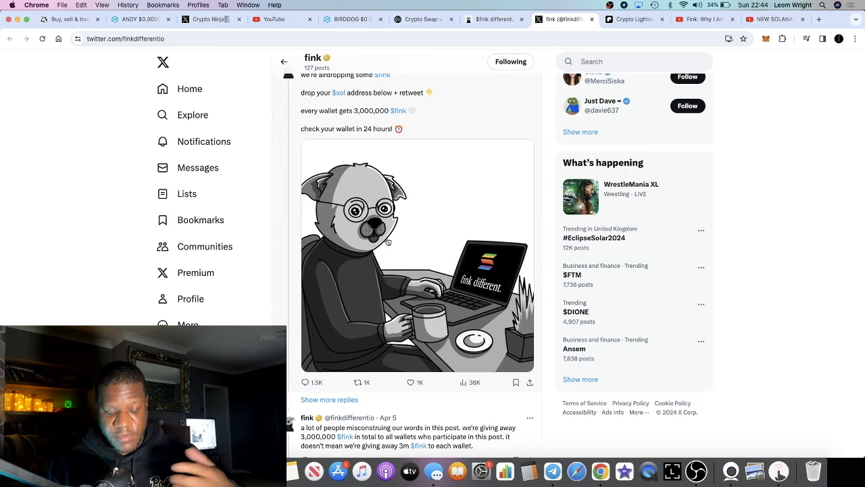
scroll("down", 3)
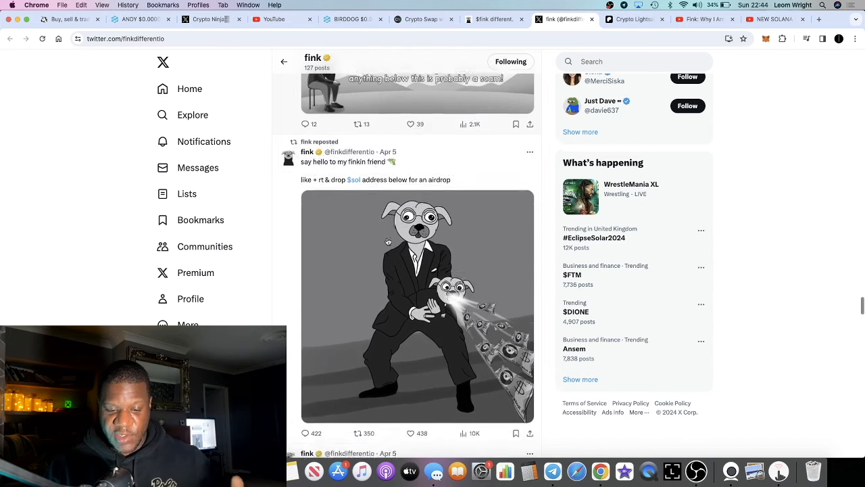
scroll("down", 3)
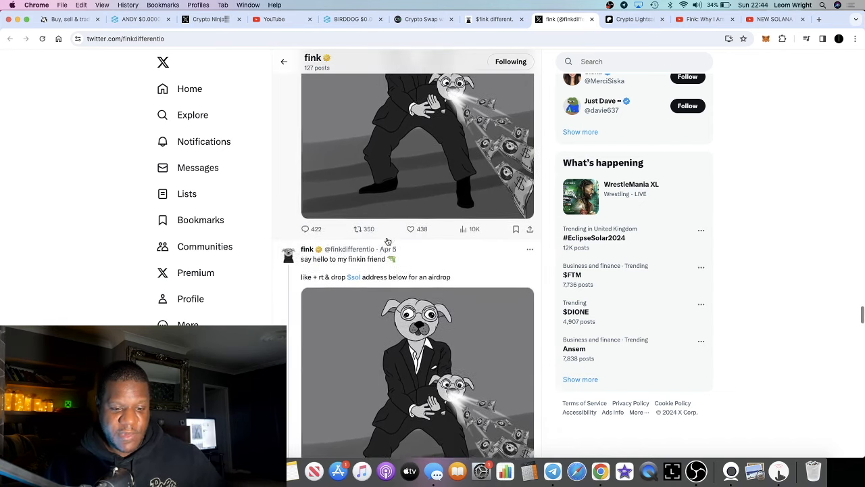
scroll("down", 3)
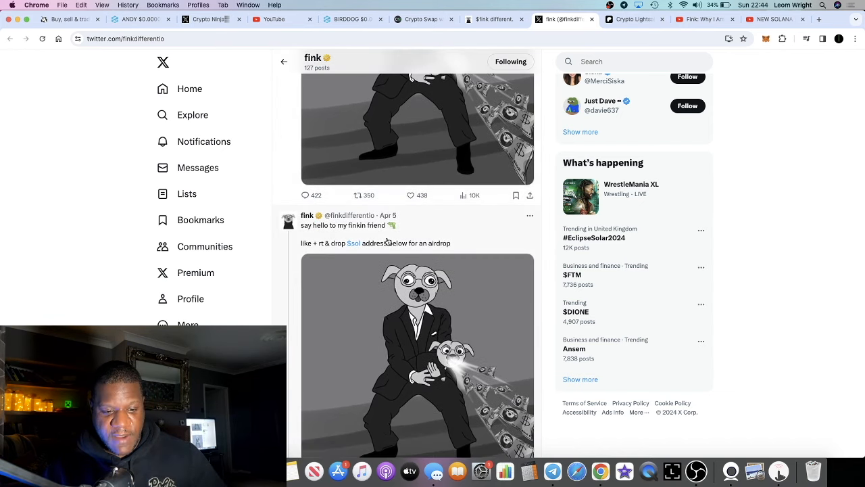
scroll("down", 3)
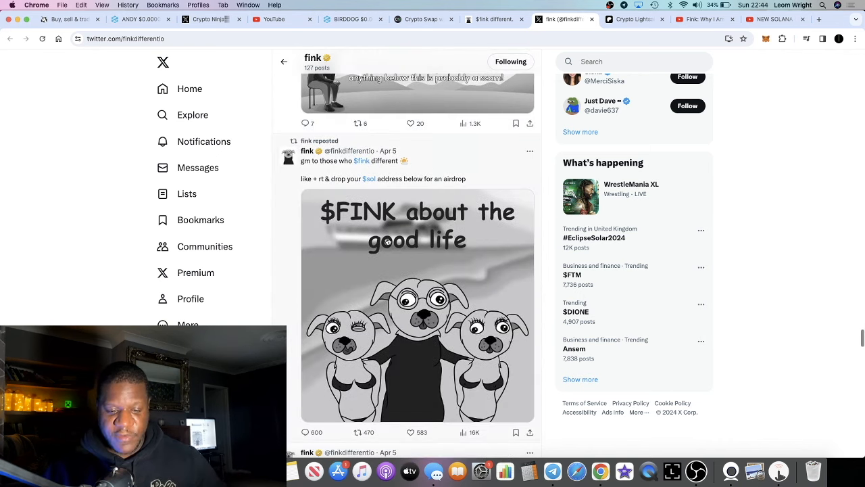
scroll("down", 3)
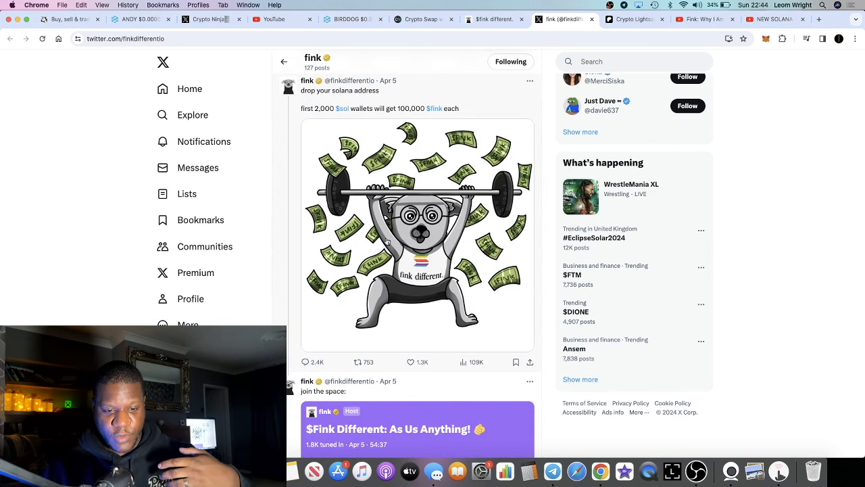
scroll("down", 3)
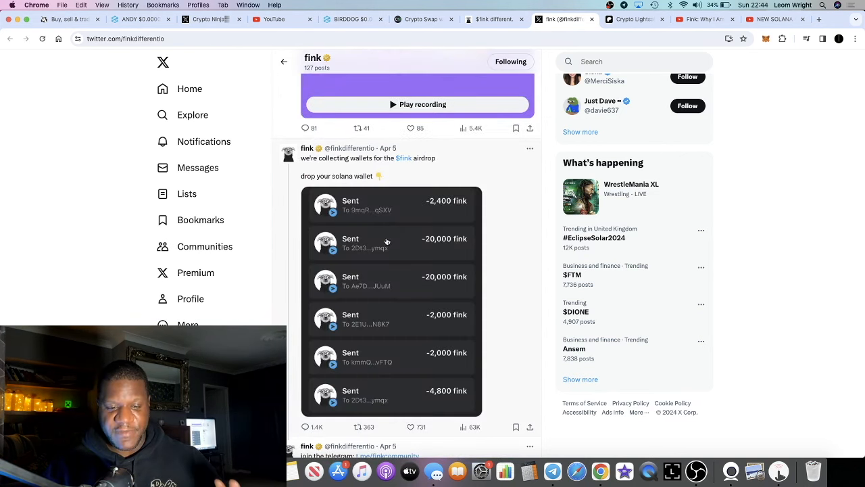
scroll("down", 3)
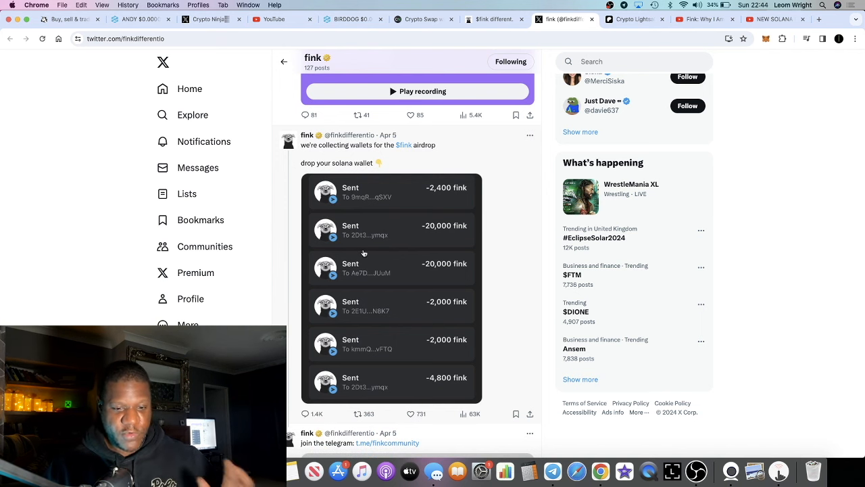
scroll("down", 3)
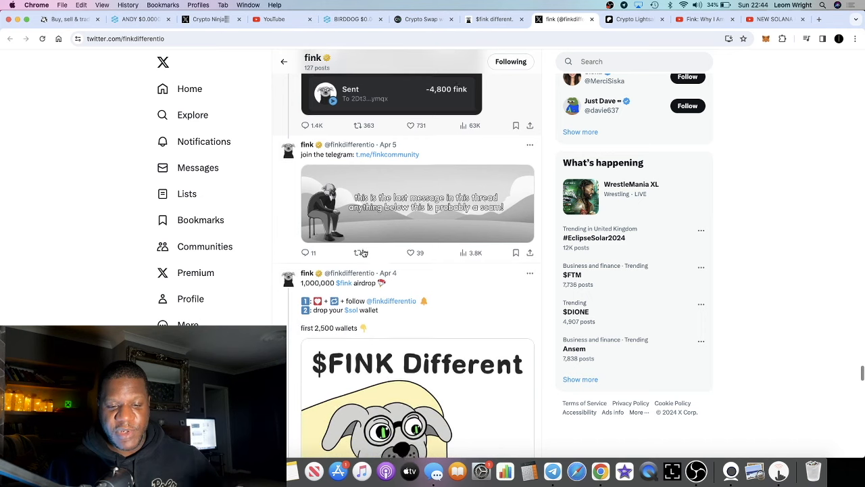
scroll("down", 3)
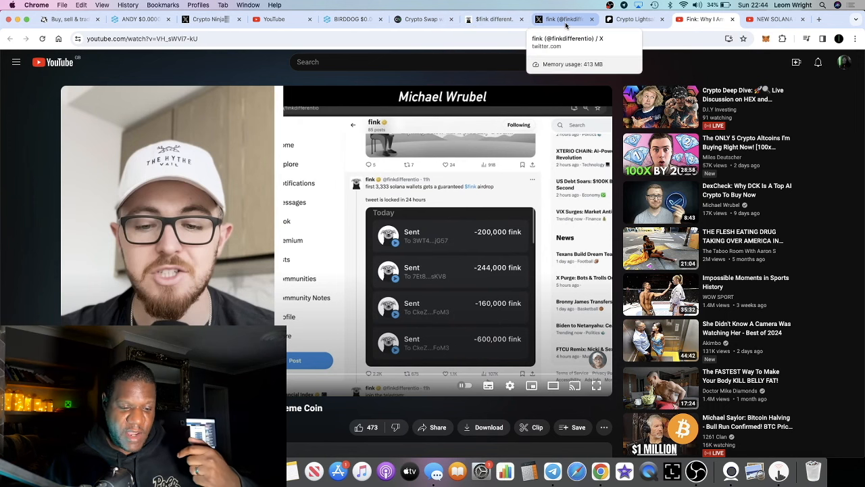
Step: Return to the fink X profile and scroll through the pinned presale post
left_click(565, 19)
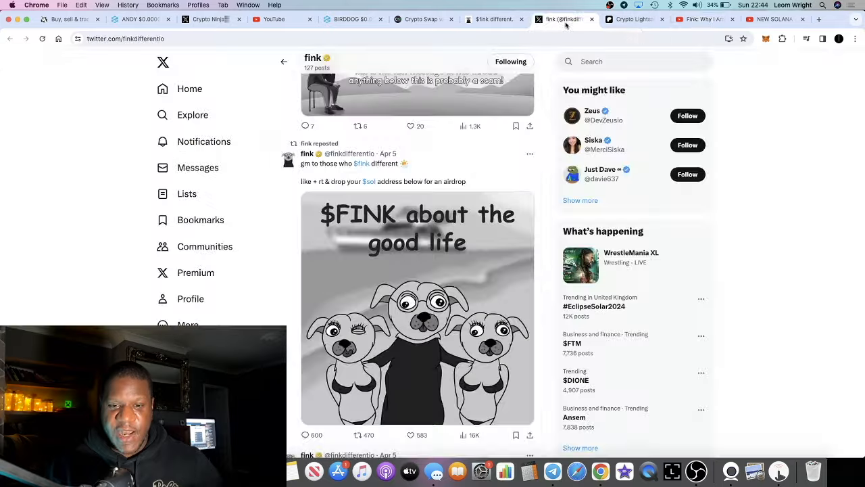
scroll("down", 3)
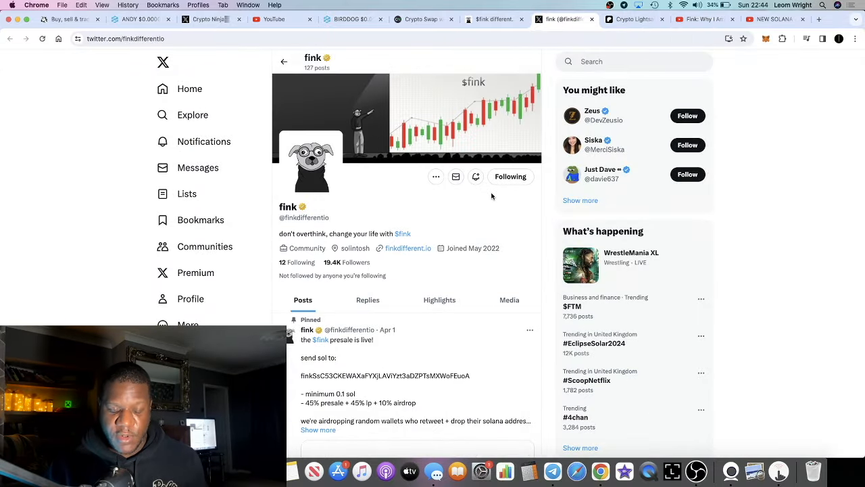
mouse_move(435, 235)
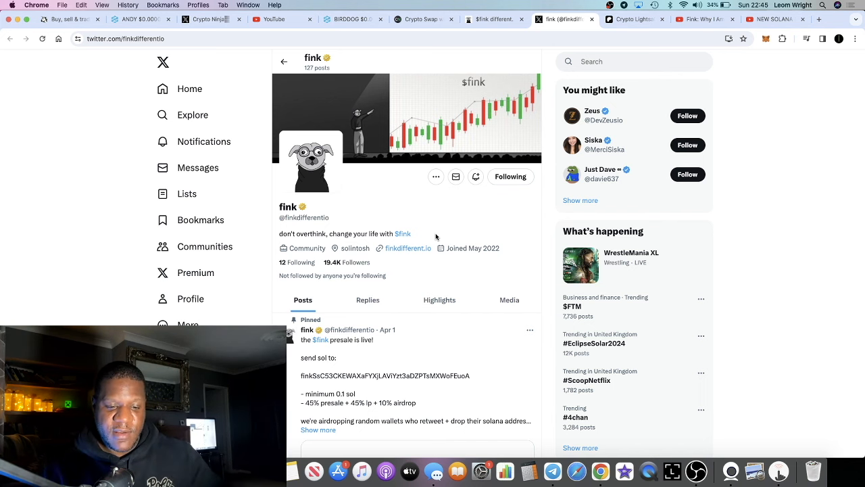
scroll("down", 3)
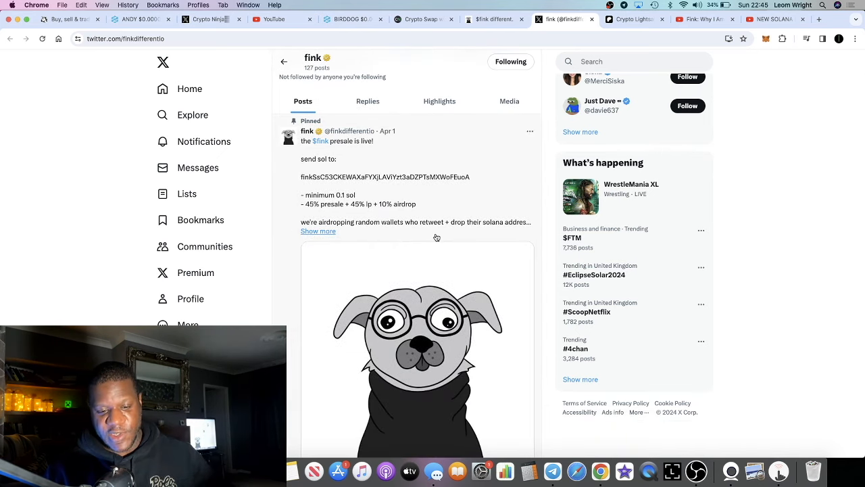
scroll("down", 3)
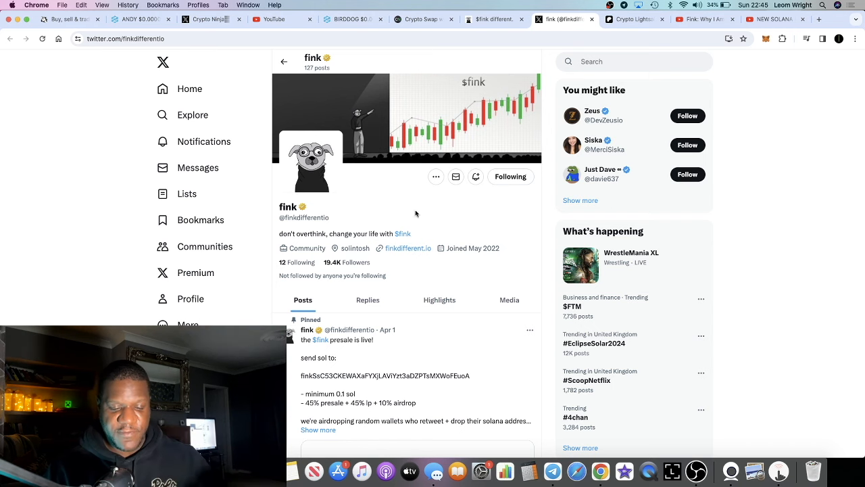
scroll("down", 3)
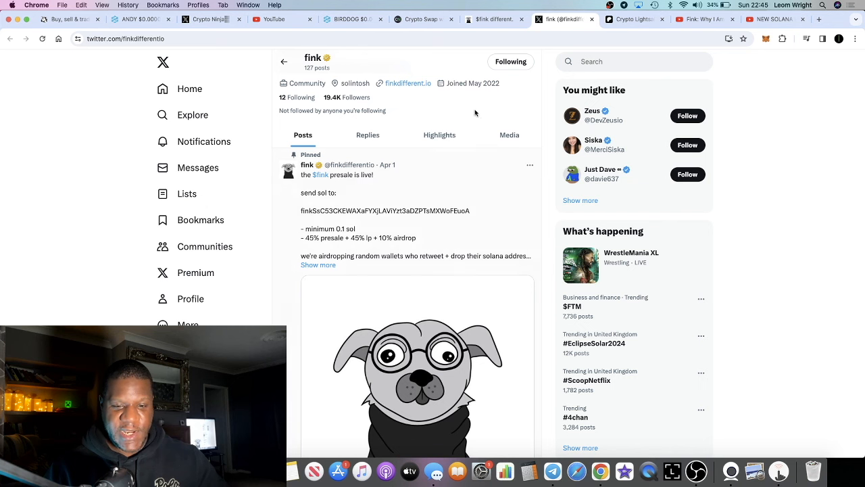
mouse_move(555, 51)
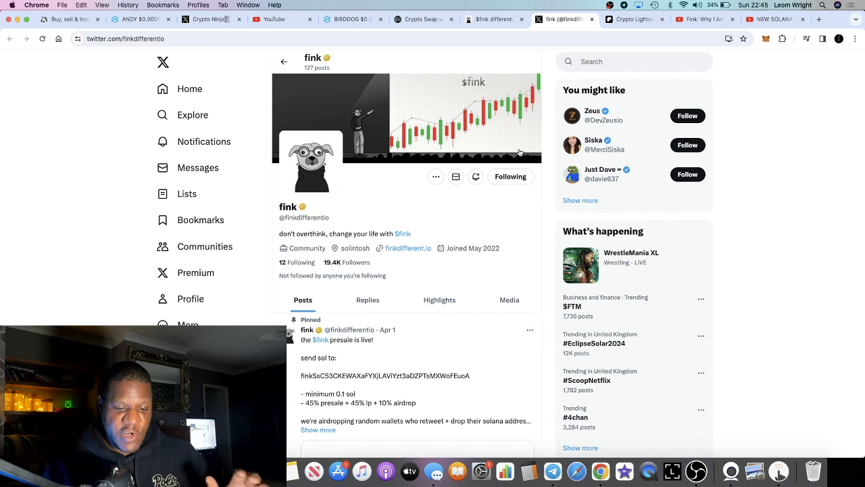
Step: Continue down the fink timeline, then bring the Fink Presale Review video back up
scroll("down", 3)
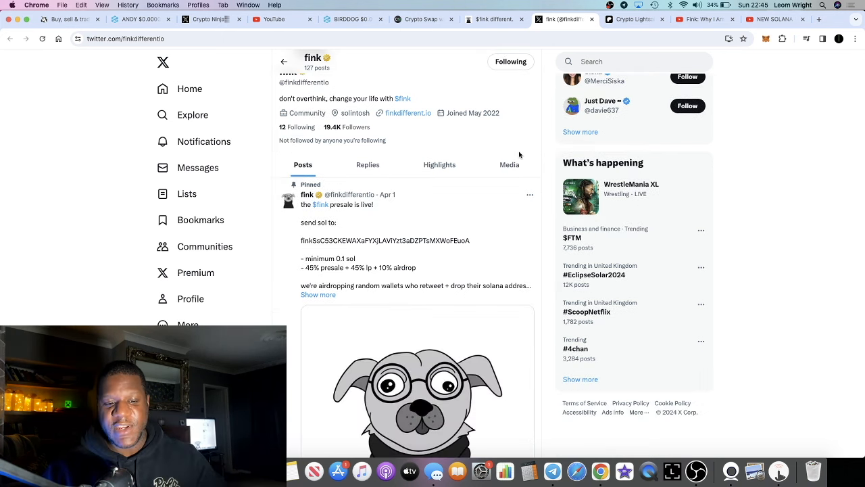
scroll("down", 3)
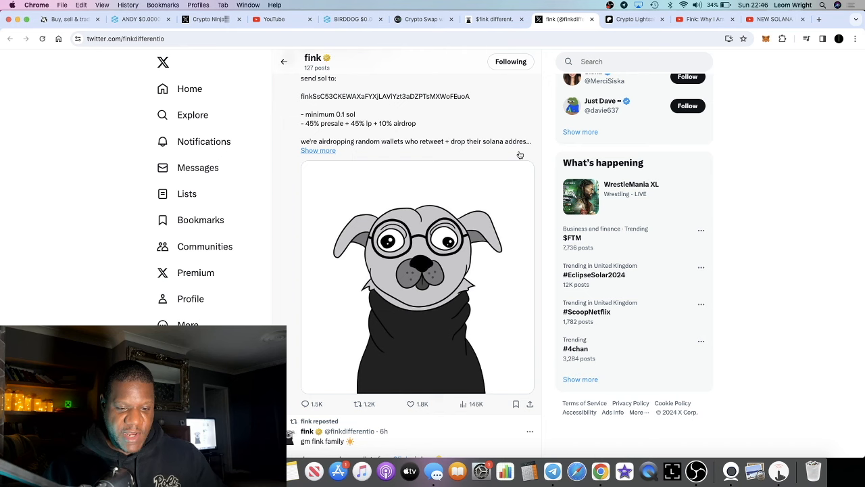
scroll("down", 3)
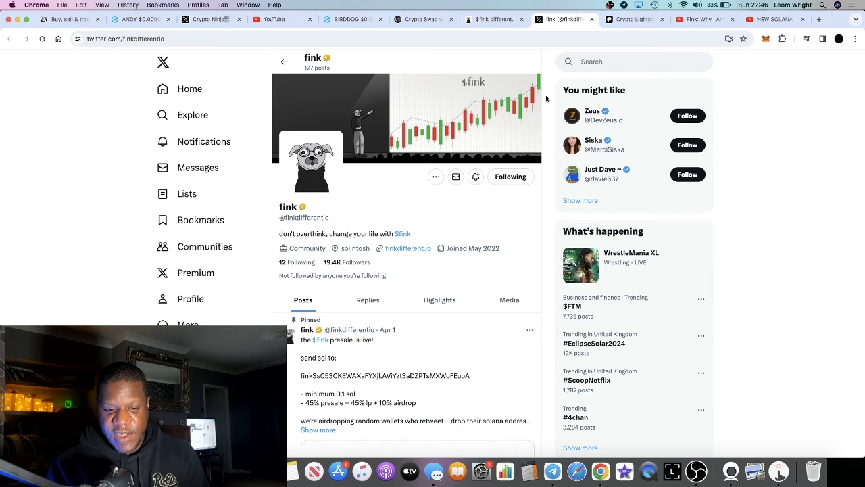
left_click(771, 19)
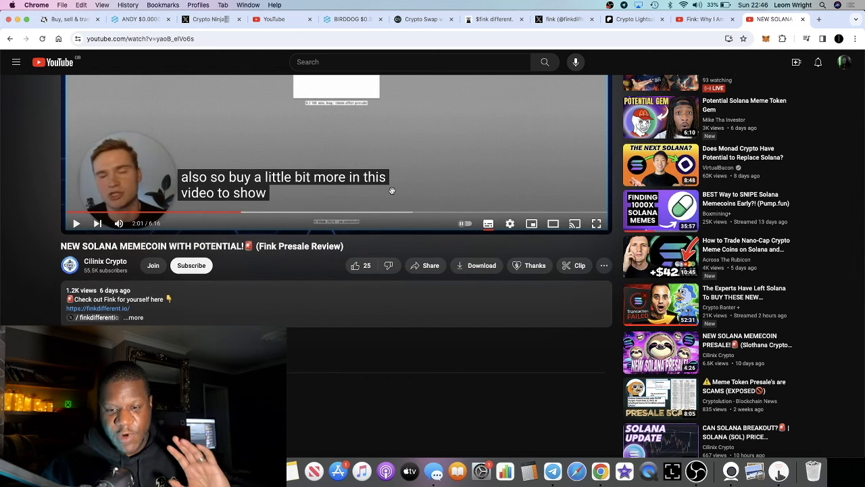
mouse_move(503, 167)
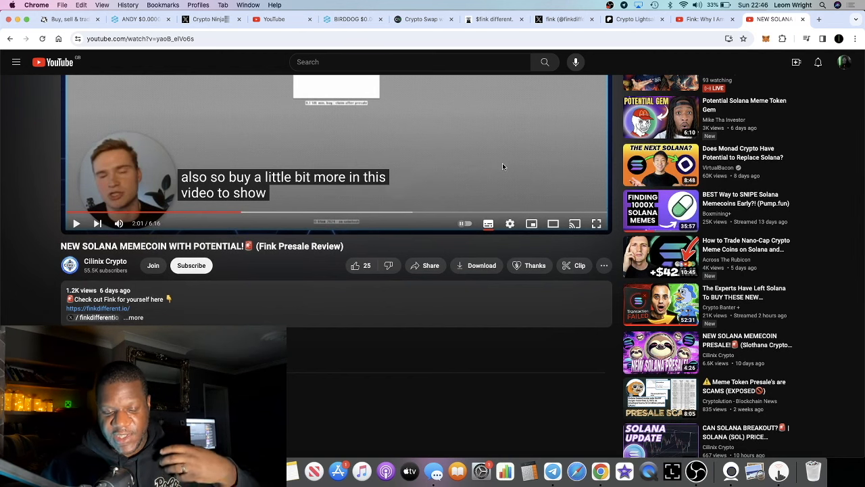
mouse_move(535, 139)
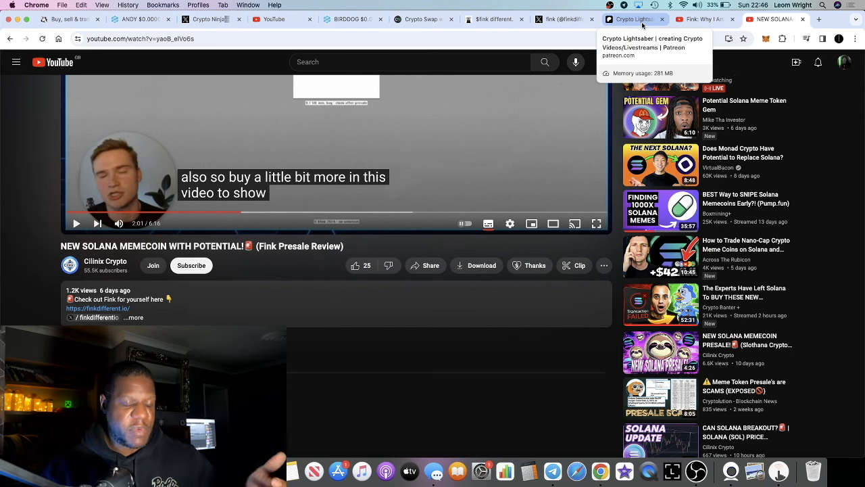
Step: Glance at the Crypto Lightsaber Patreon presale post, then go back to the fink X profile
left_click(634, 19)
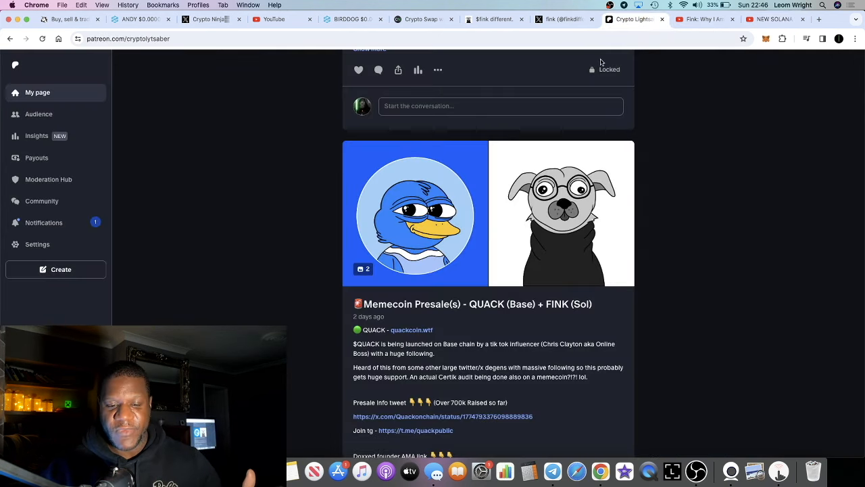
left_click(565, 19)
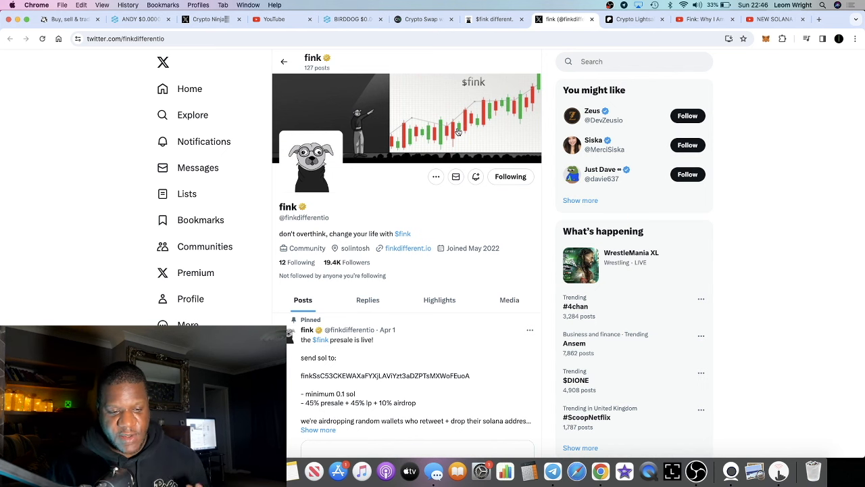
mouse_move(448, 149)
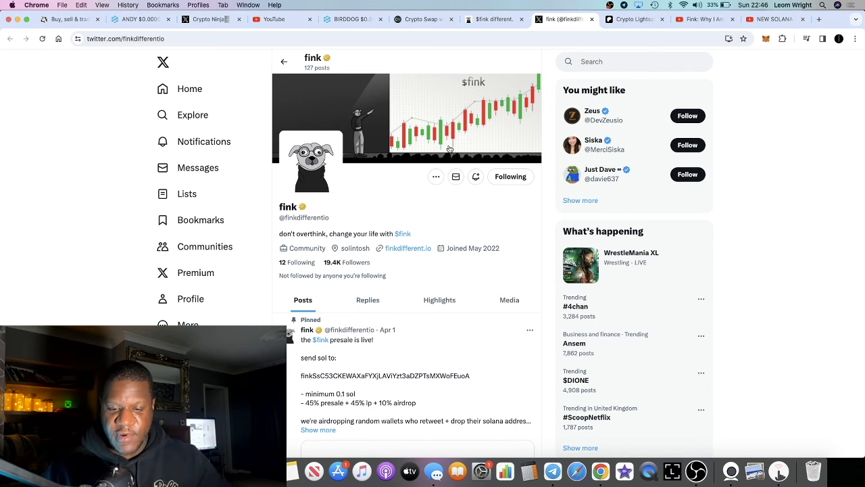
Step: Browse fink's GM Finkers airdrop posts, then switch to the fink presale site
scroll("down", 3)
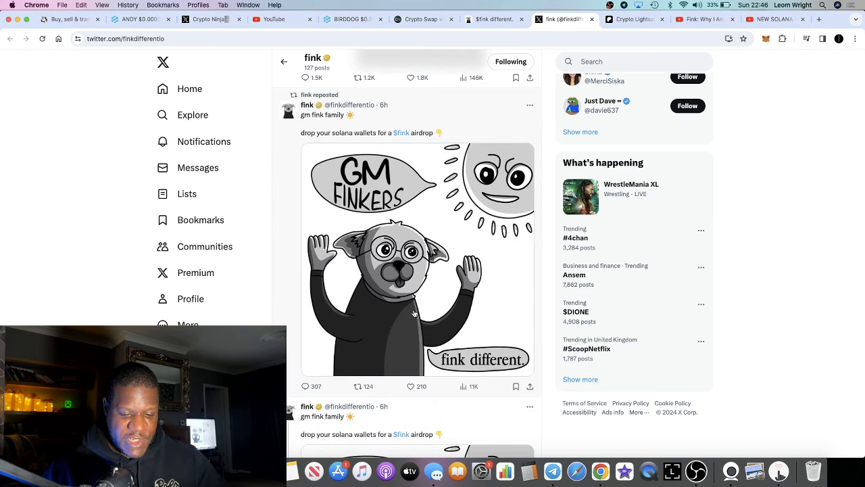
scroll("down", 3)
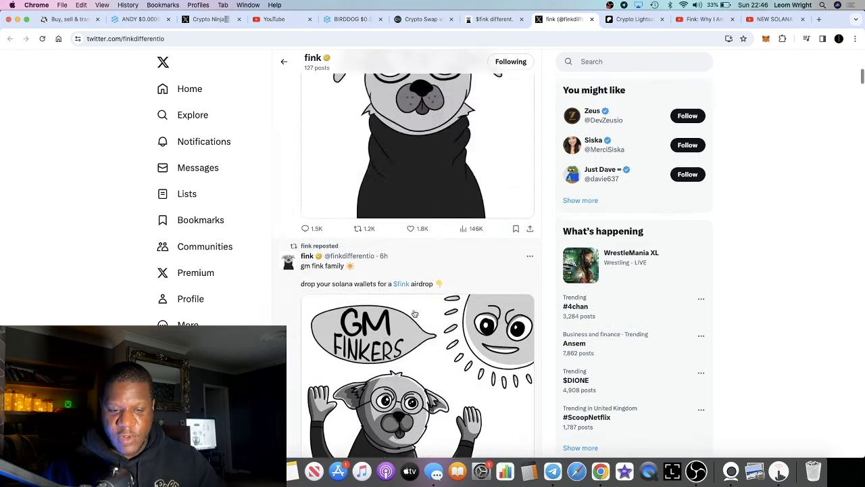
left_click(494, 19)
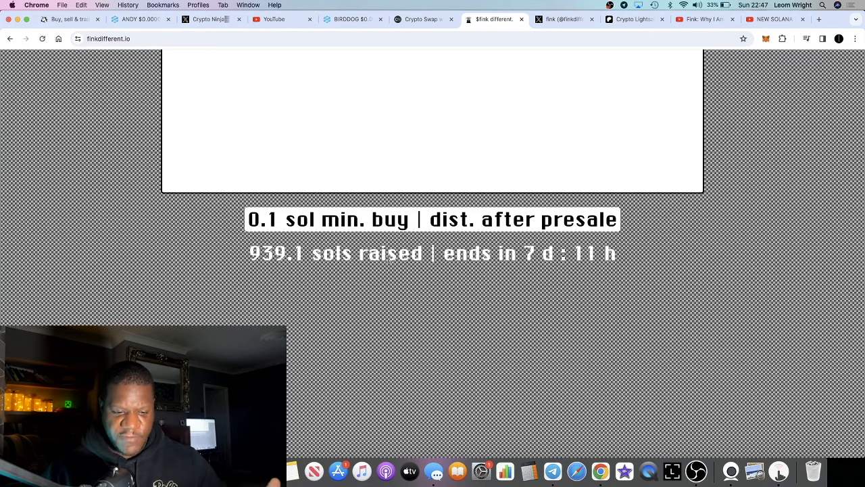
Step: Scroll up to the 939.1 SOL raised total, then switch to CoinMarketCap's Solana page
scroll("up", 3)
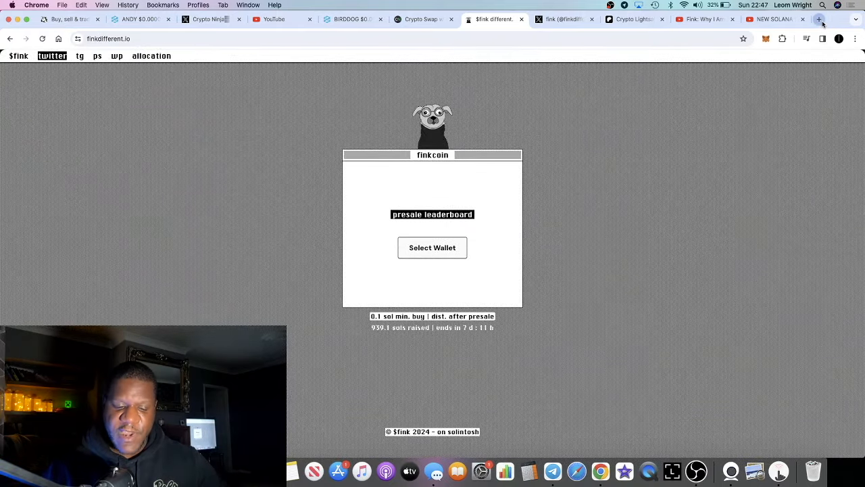
left_click(820, 19)
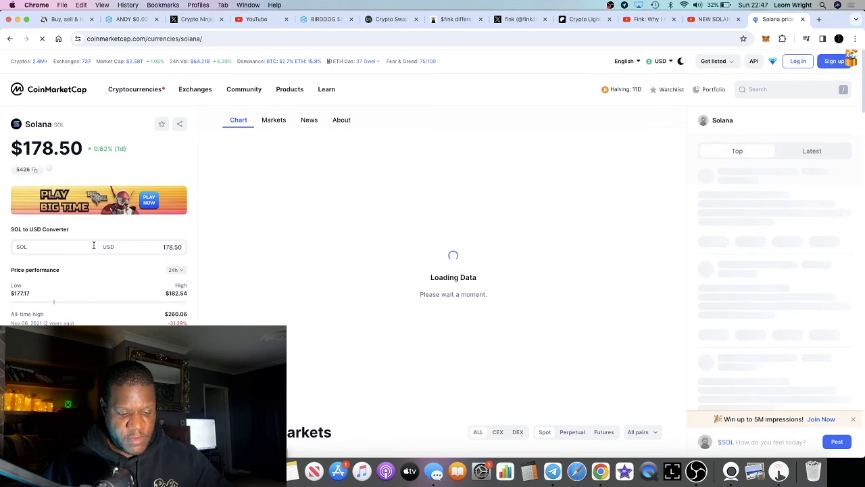
Step: Convert about 939 SOL to roughly $167,660 in the SOL converter, then return to fink's X profile
type("934")
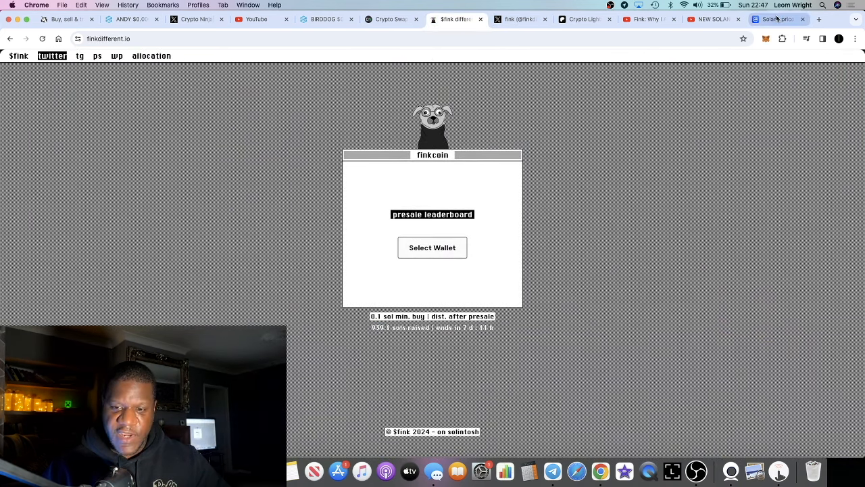
left_click(779, 19)
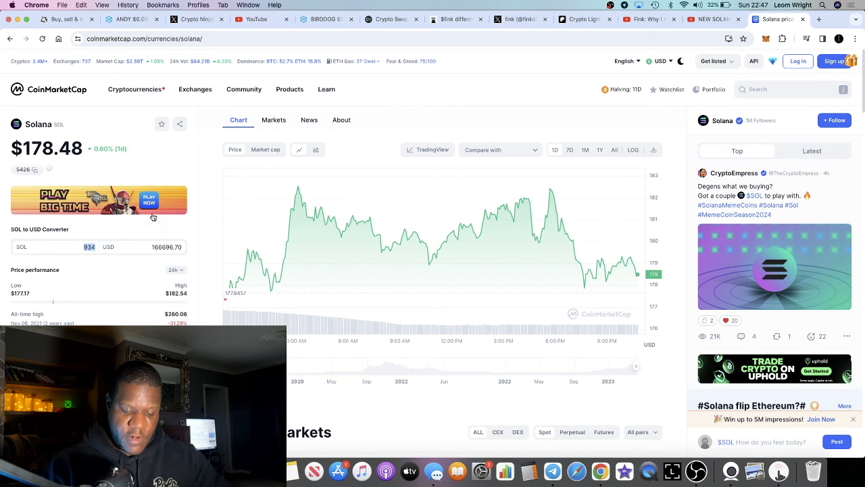
type("935")
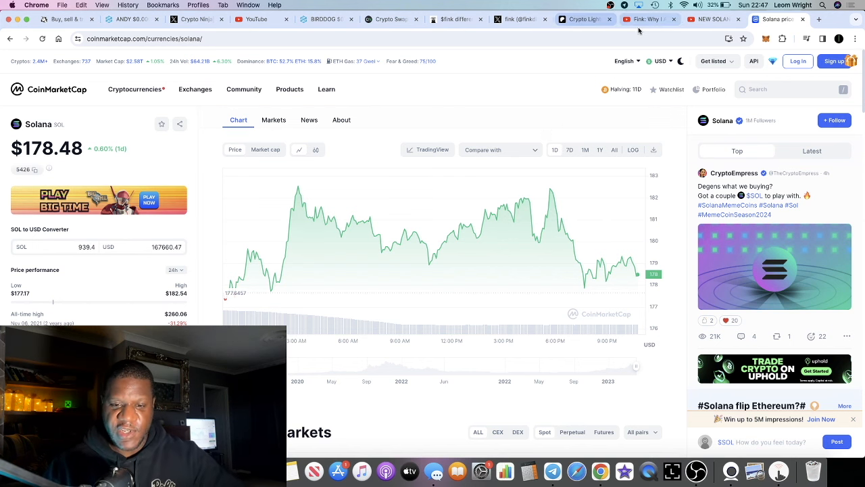
mouse_move(584, 19)
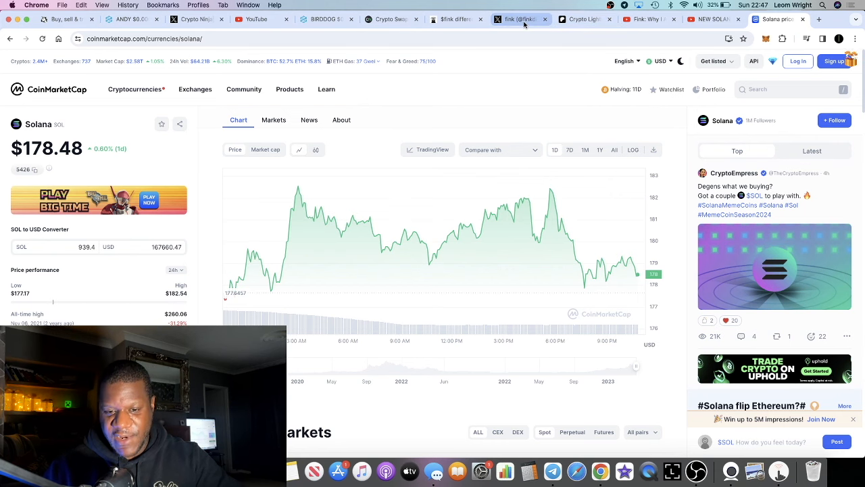
left_click(516, 19)
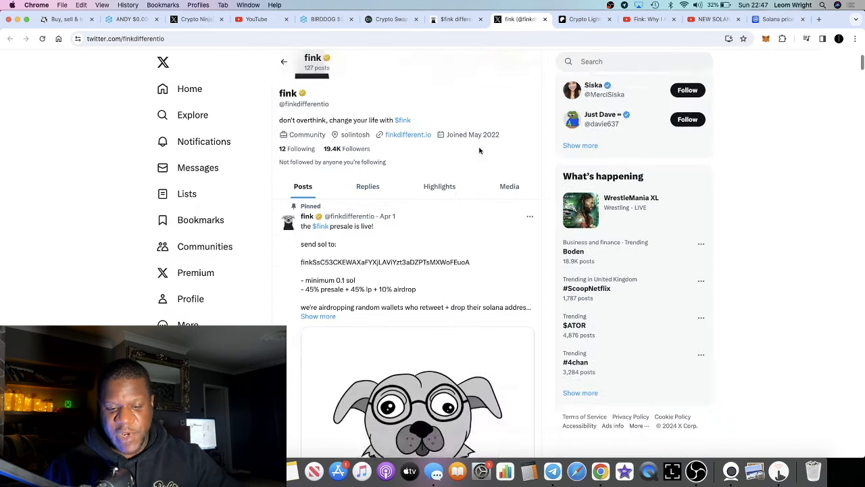